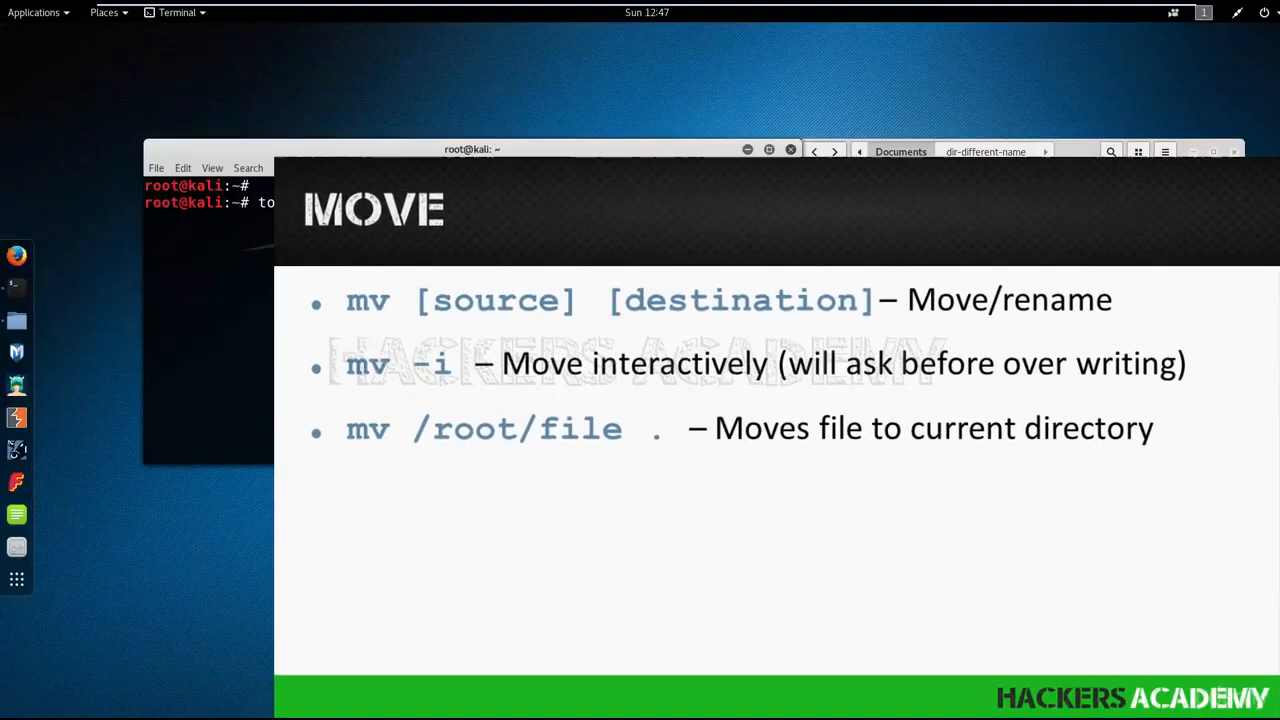
Create the empty file /tmp/to-move with touch
type("touch")
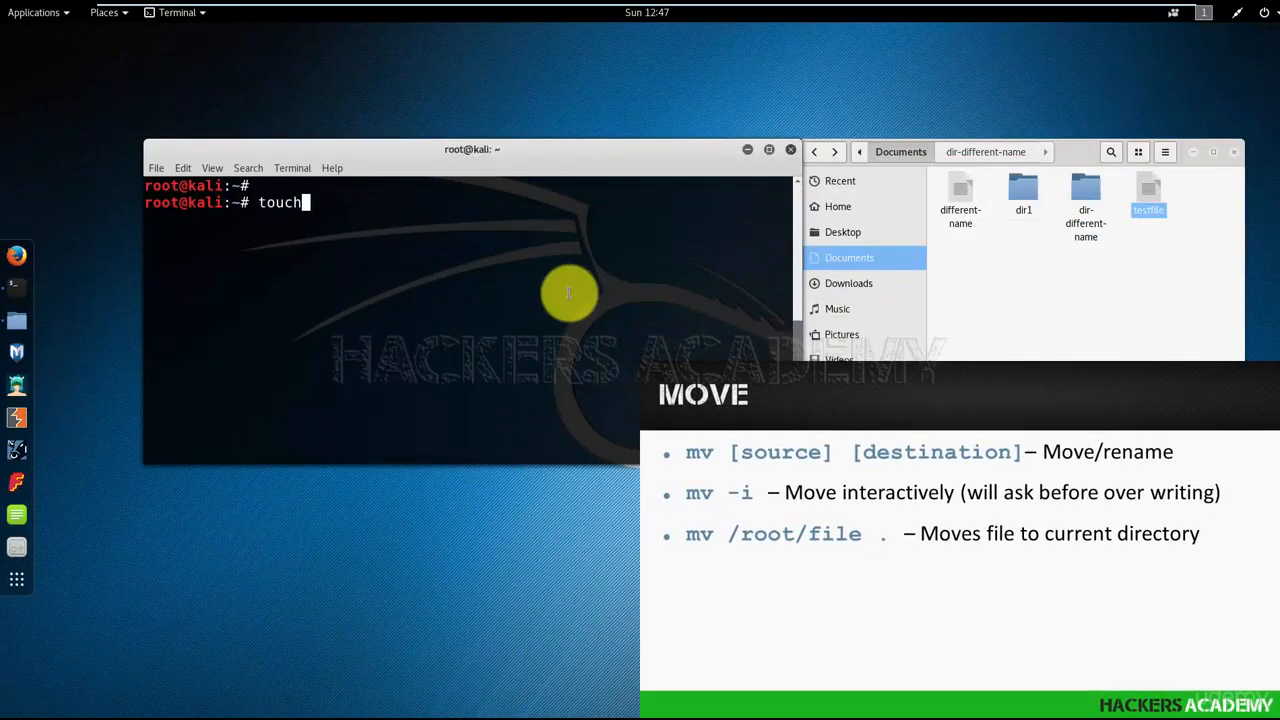
type("/tmp/to")
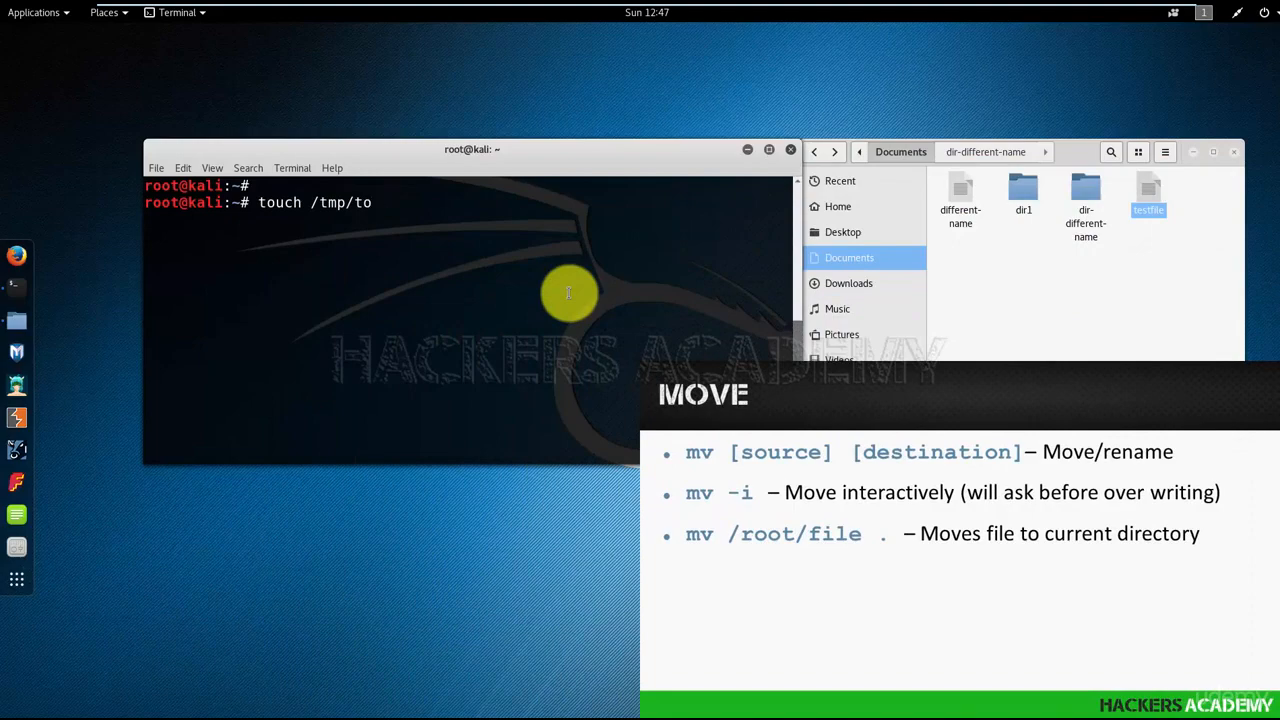
type("-m")
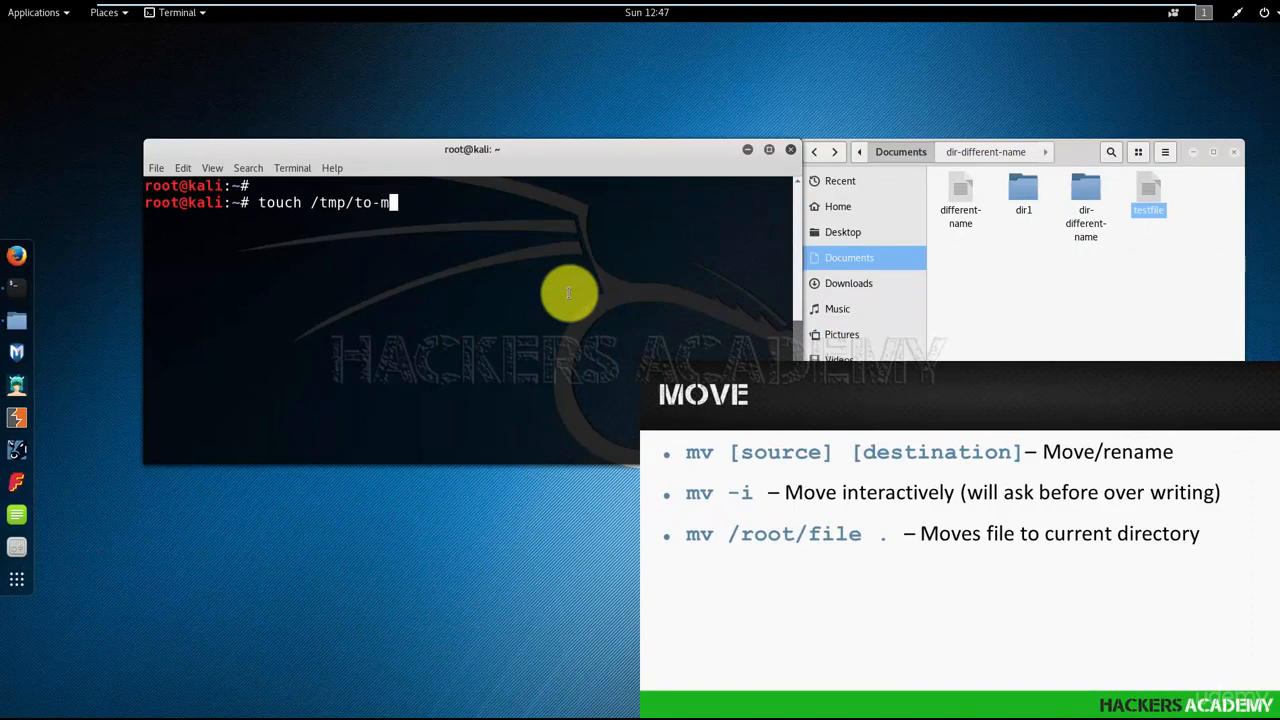
key("Return")
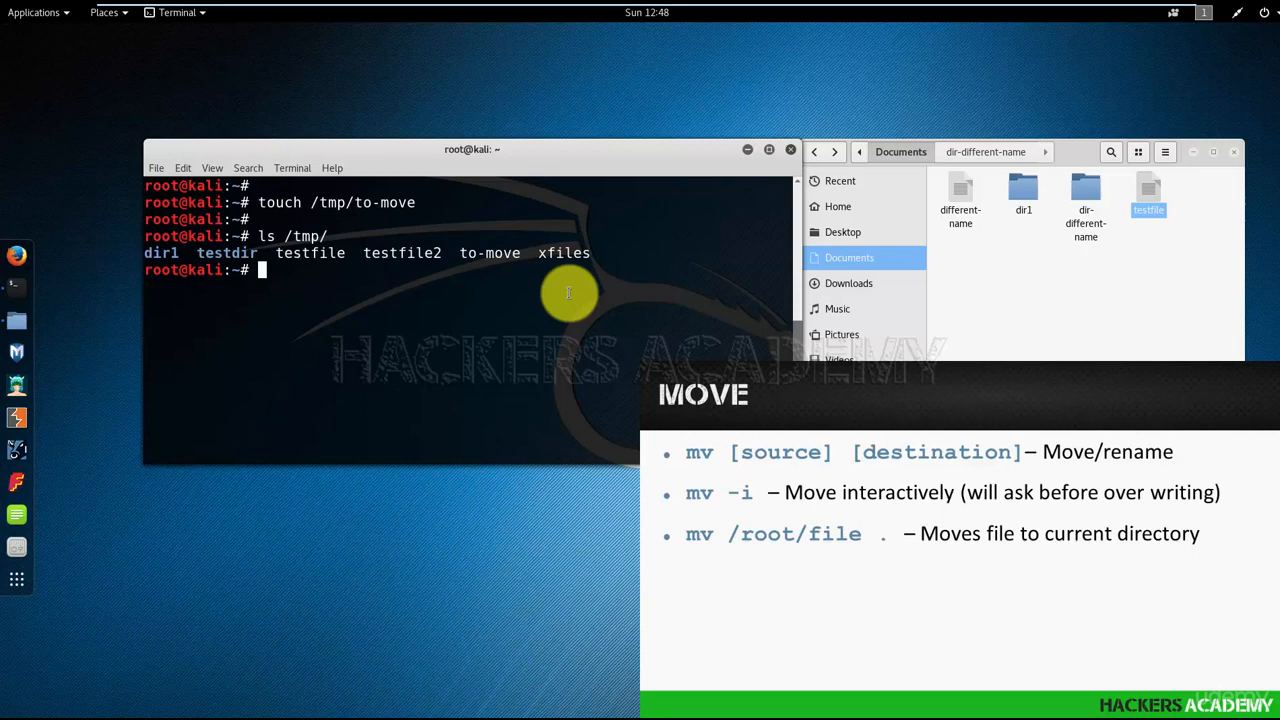
Move /tmp/to-move into the Documents folder with mv
key("Return")
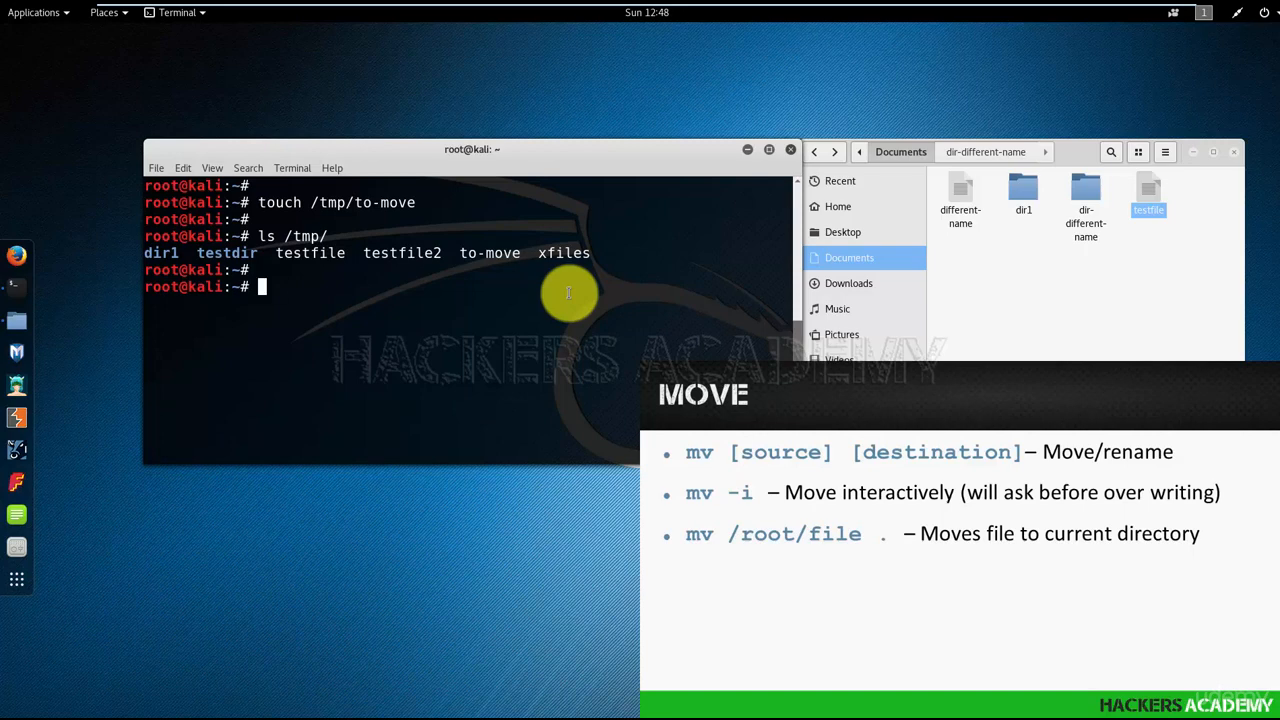
type("mv /tmp/to-move Documents/")
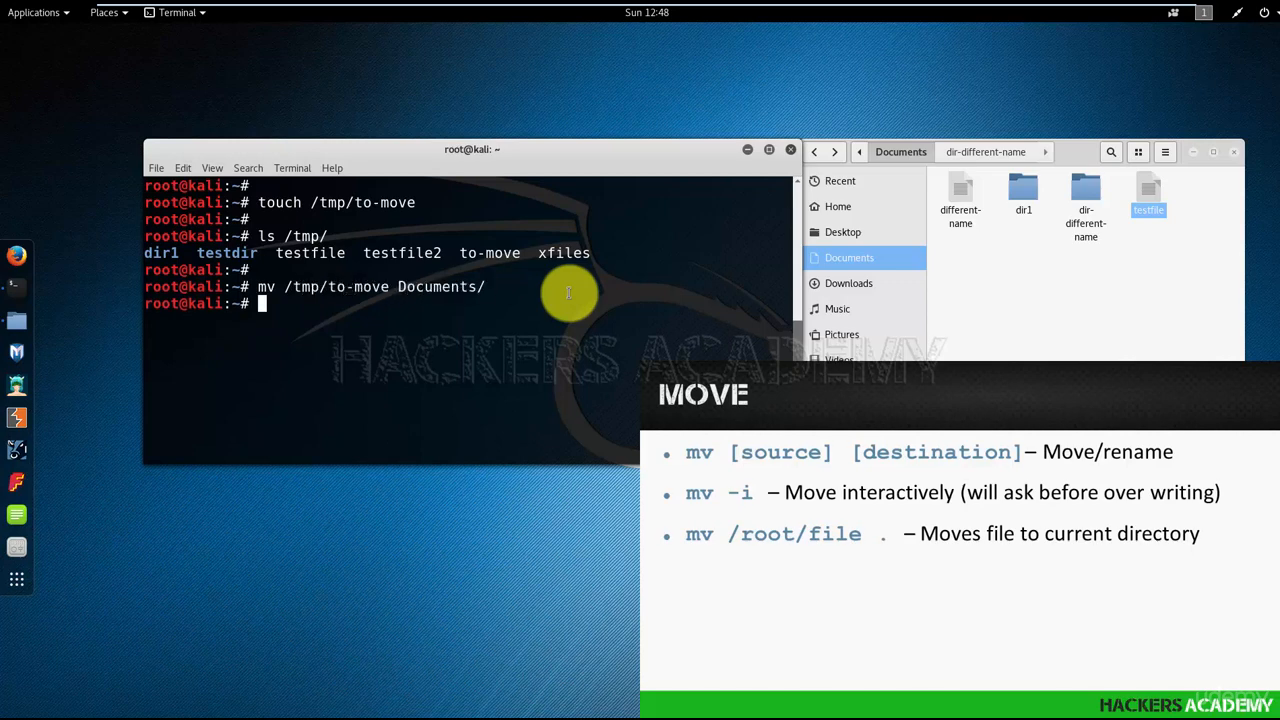
key("Return")
type("ls /tmp/")
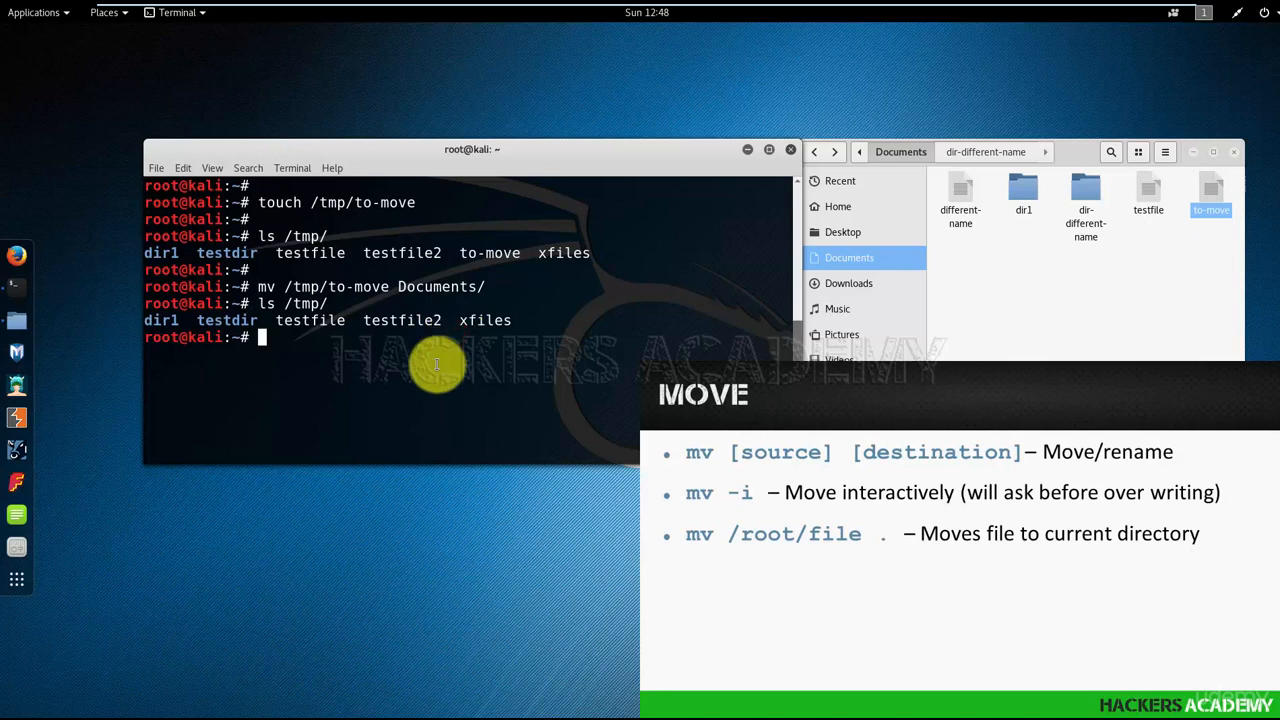
Rerun the recalled touch /tmp/to-move, list /tmp, and enter mv /tmp/to-move Documents/
key("Return")
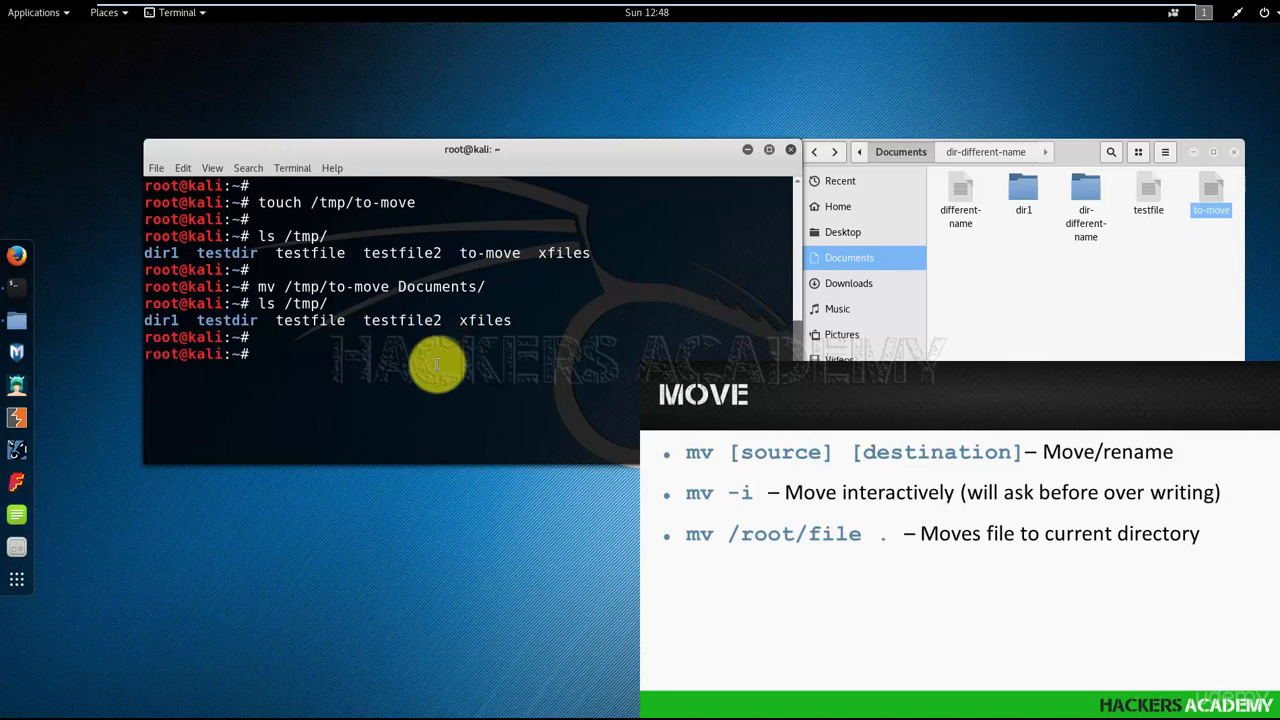
key("Up")
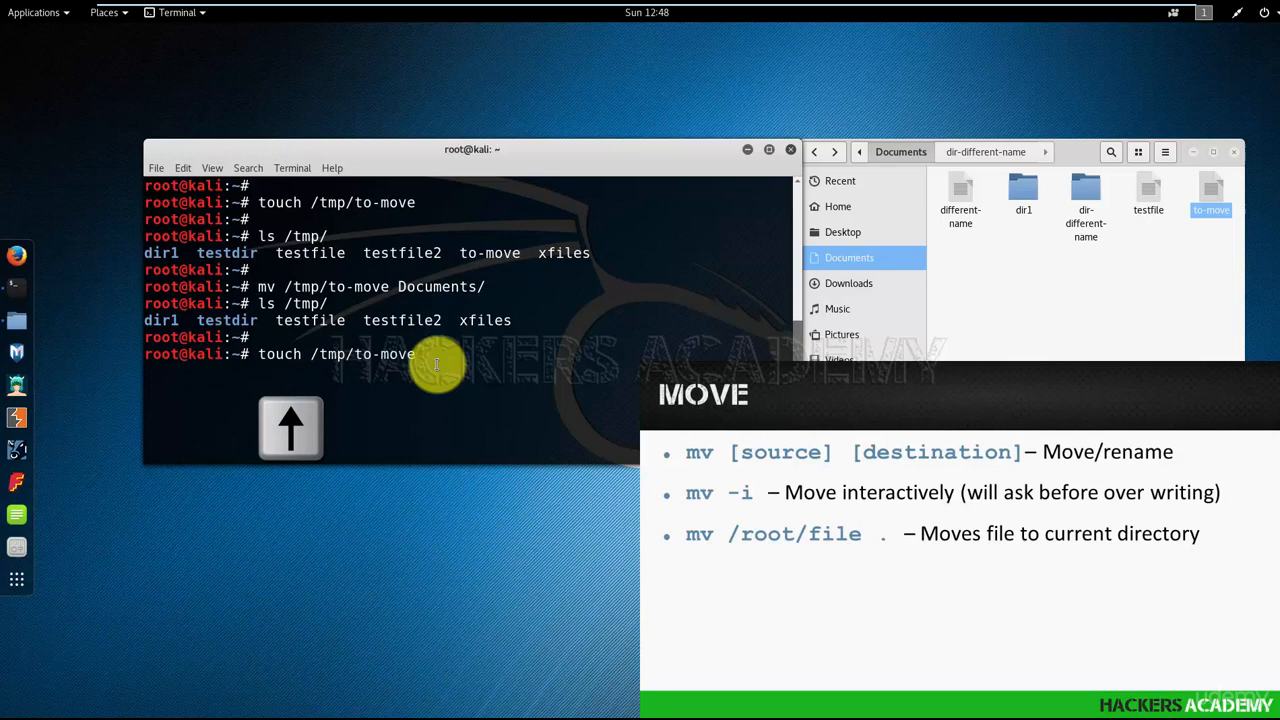
key("Return")
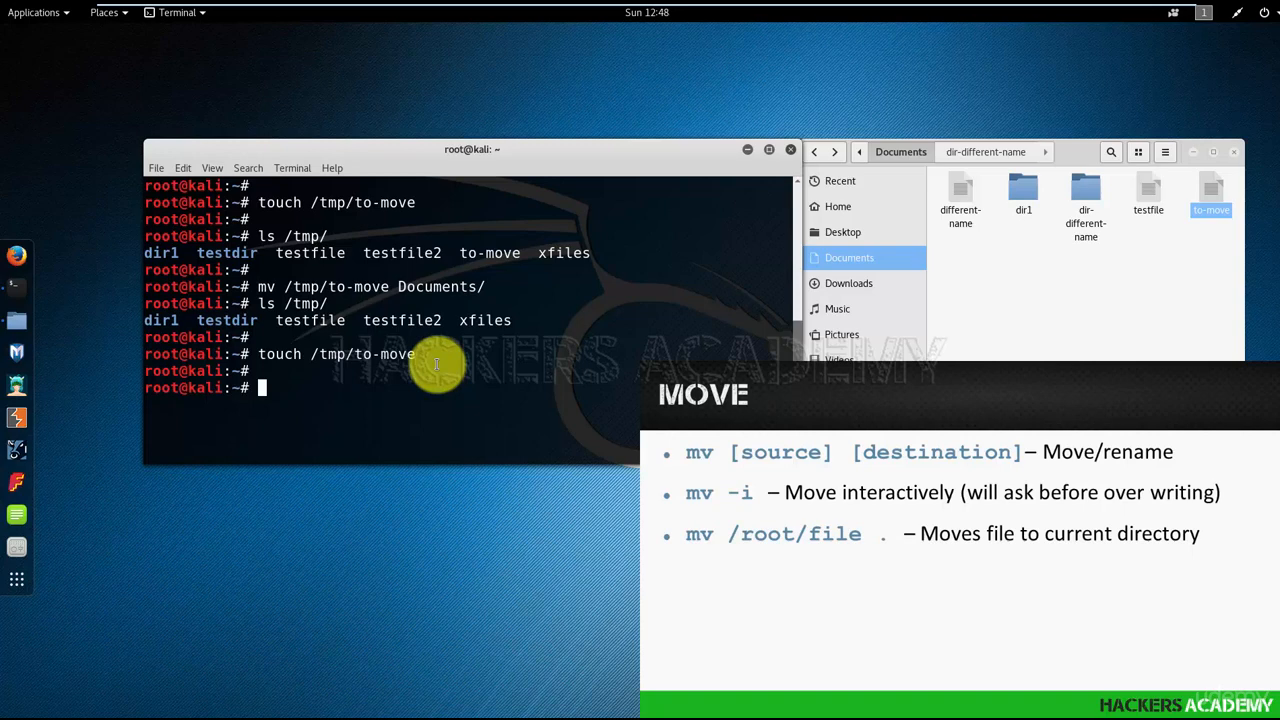
type("ls /tmp/")
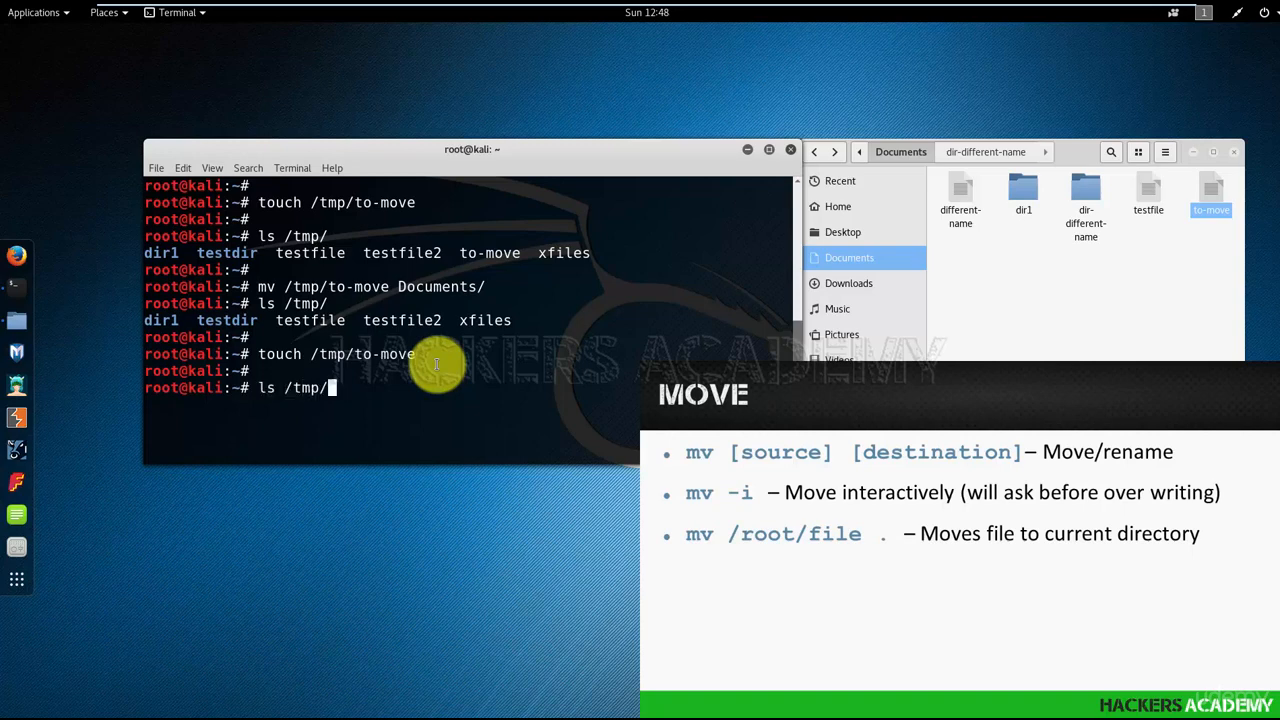
key("Return")
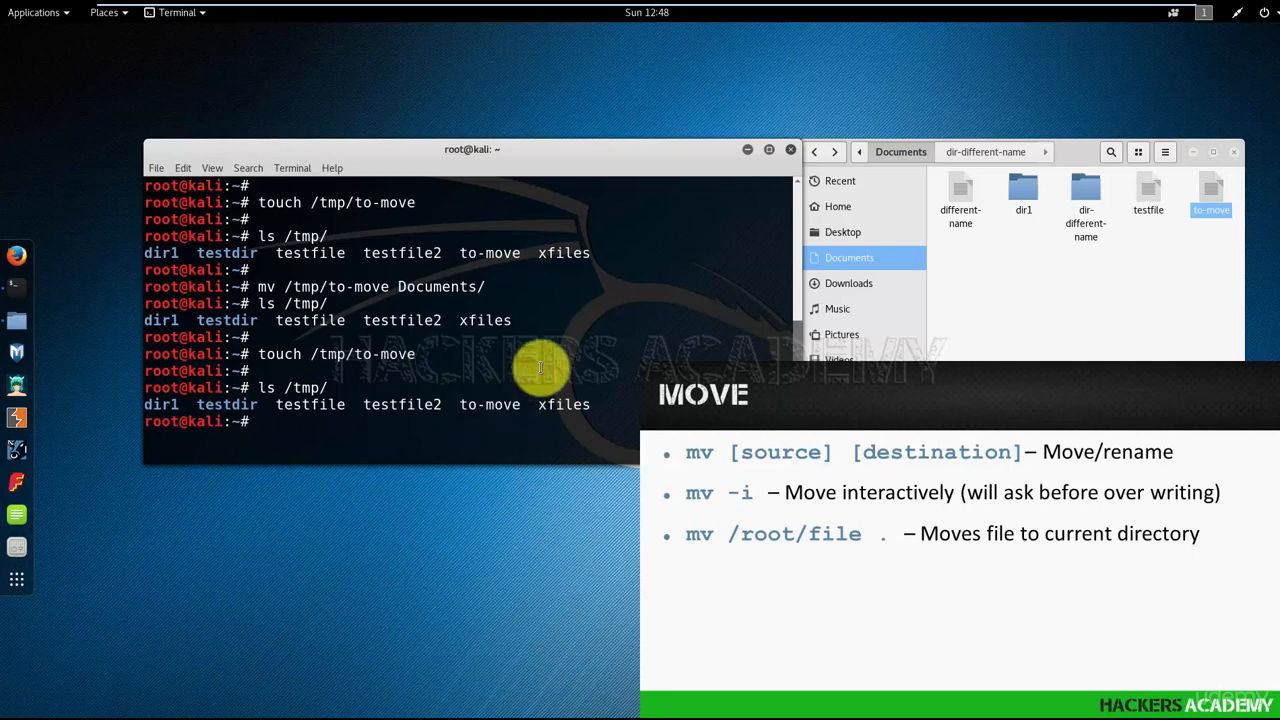
key("Return")
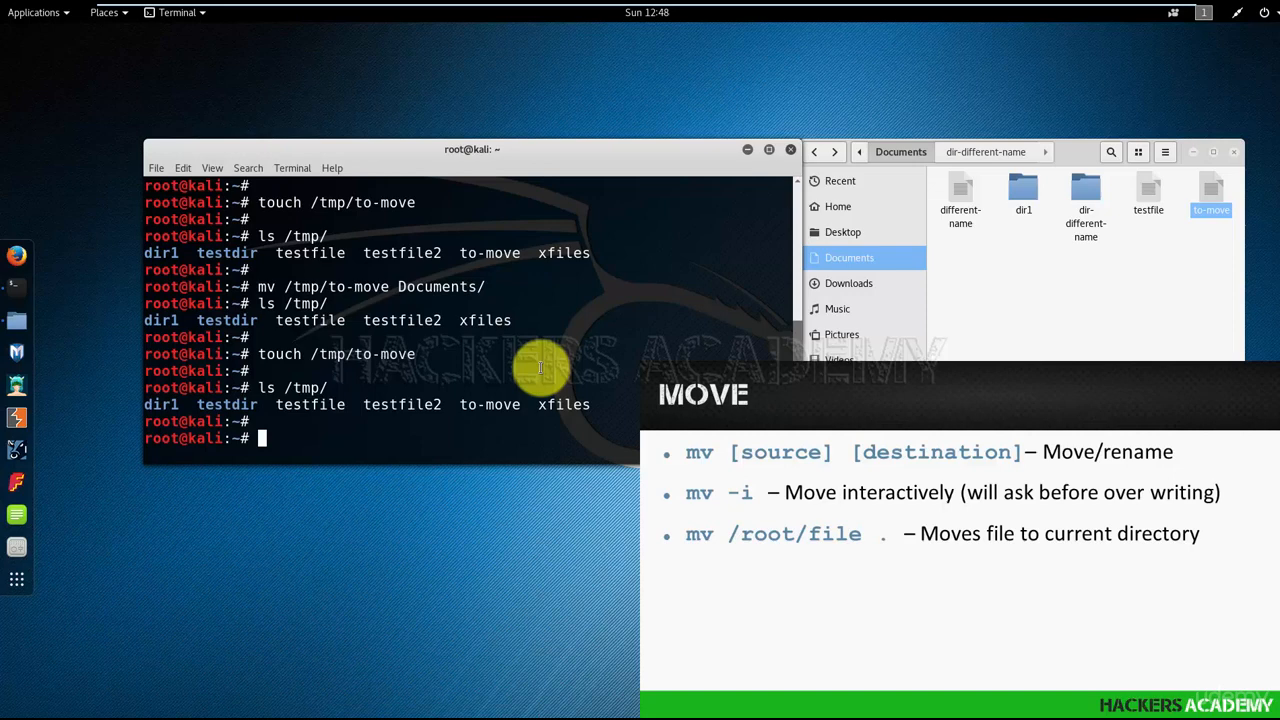
type("mv /tmp/to-move Documents/")
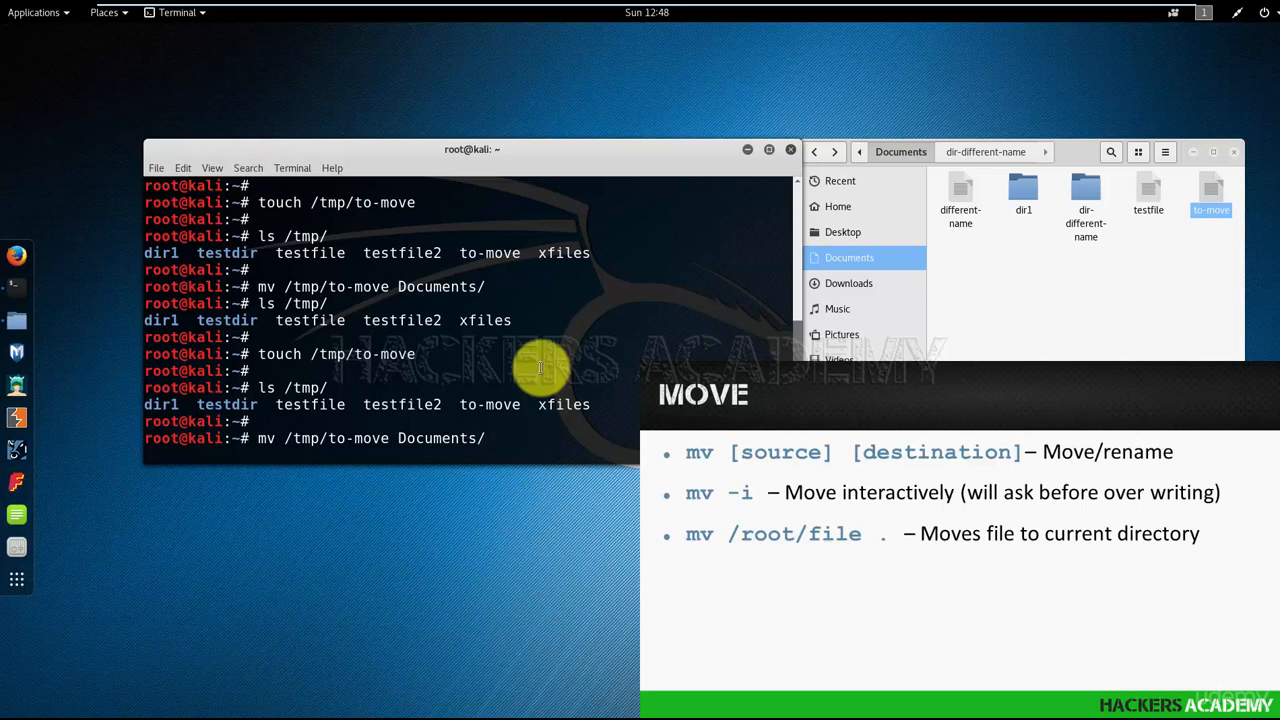
Run mv /tmp/to-move Documents/ to move the recreated file into Documents
key("Return")
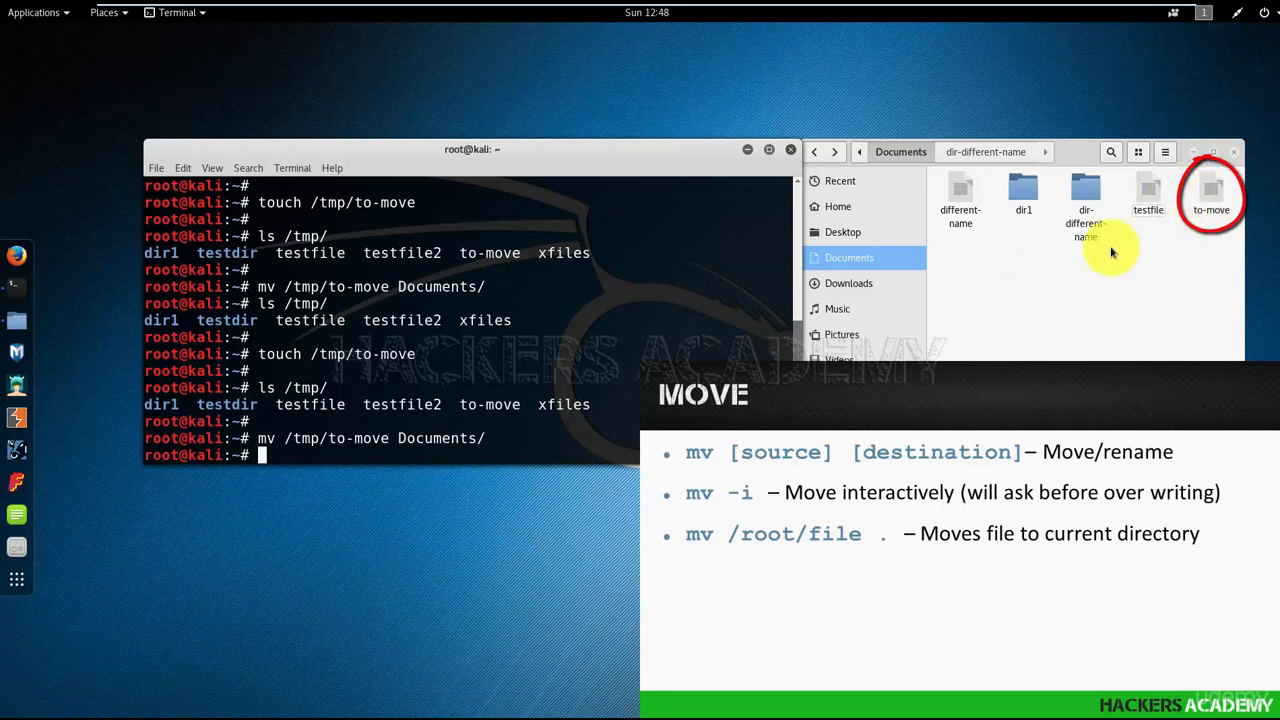
mouse_move(730, 342)
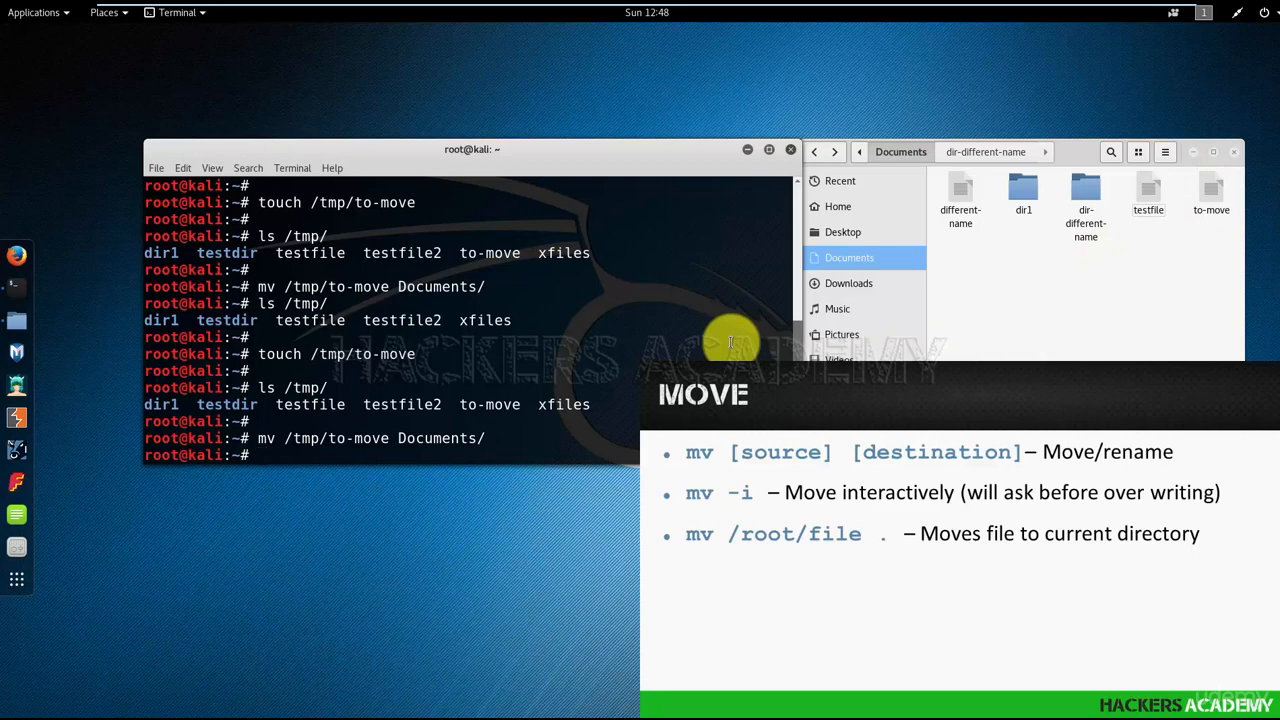
key("Return")
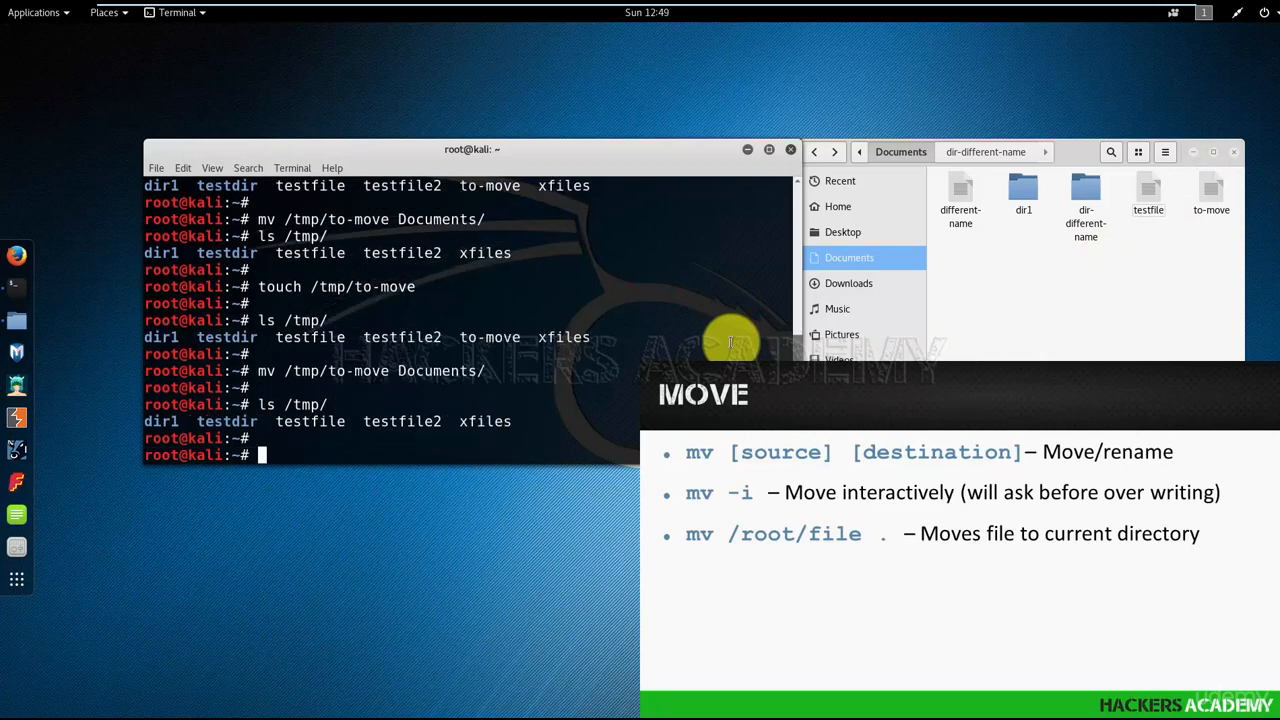
Recreate /tmp/to-move with touch and enter ls /tmp/
type("touch /tmp/to-move")
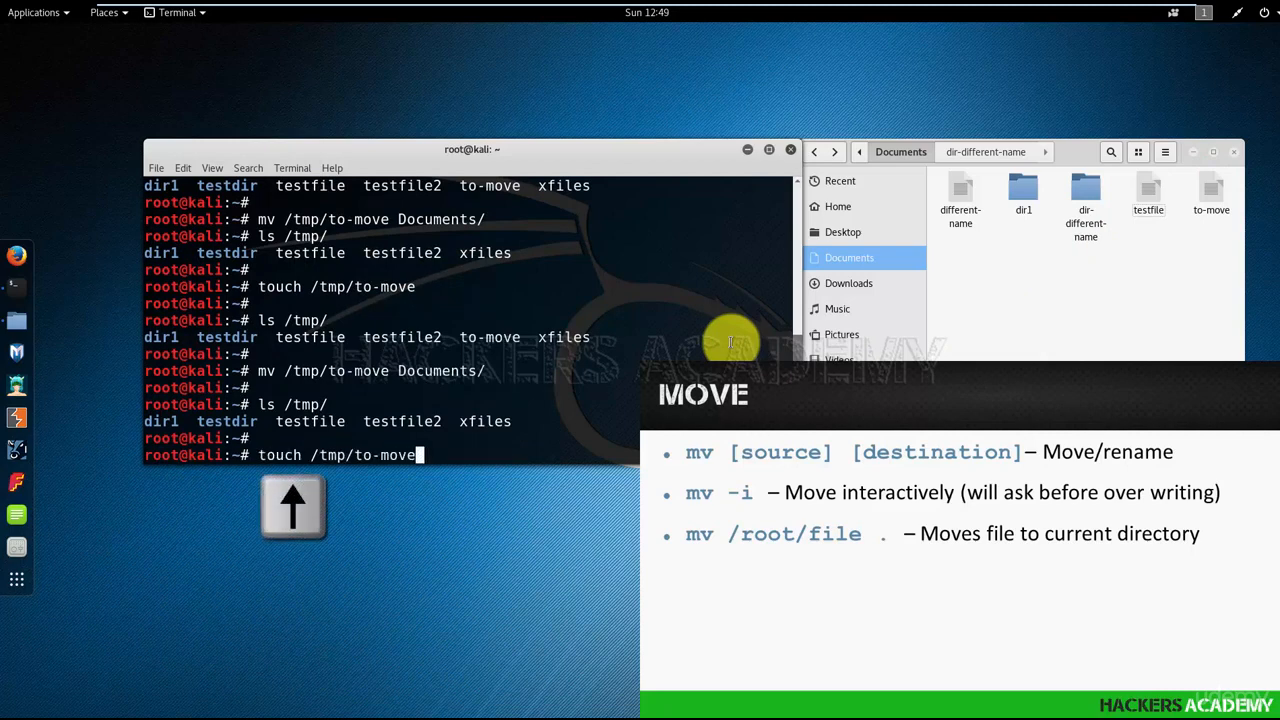
key("Return")
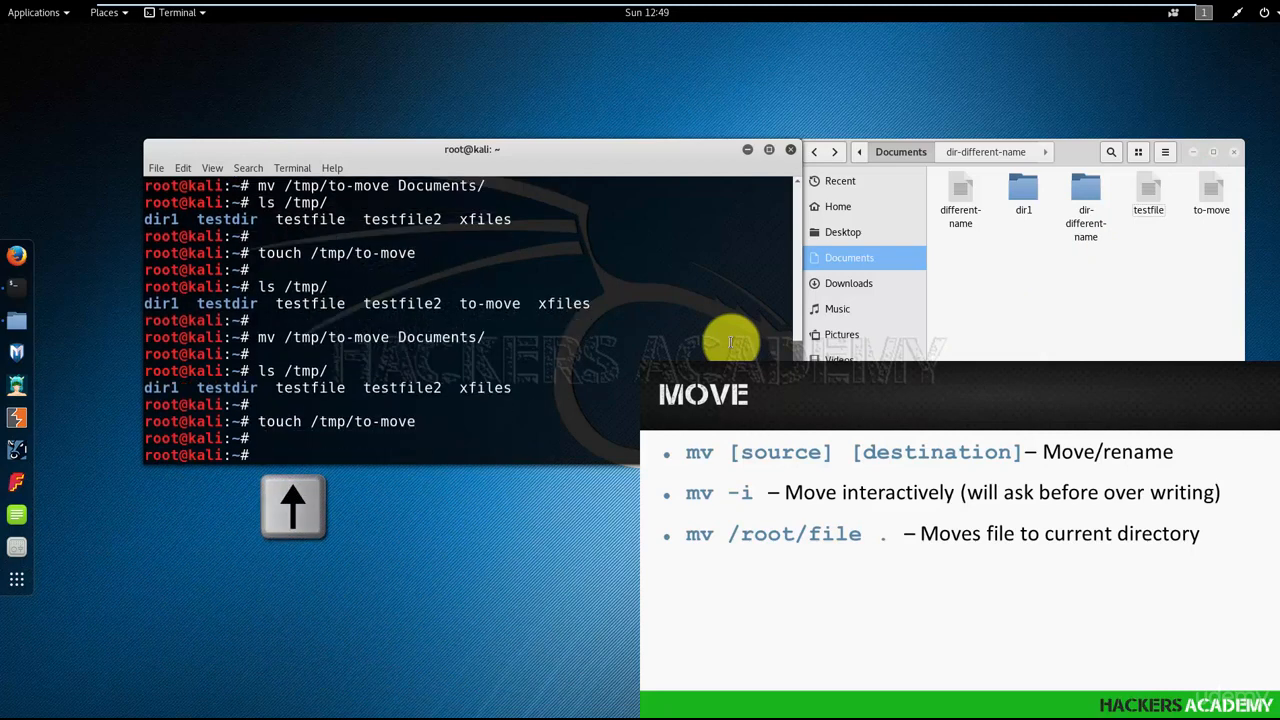
type("ls /tmp/")
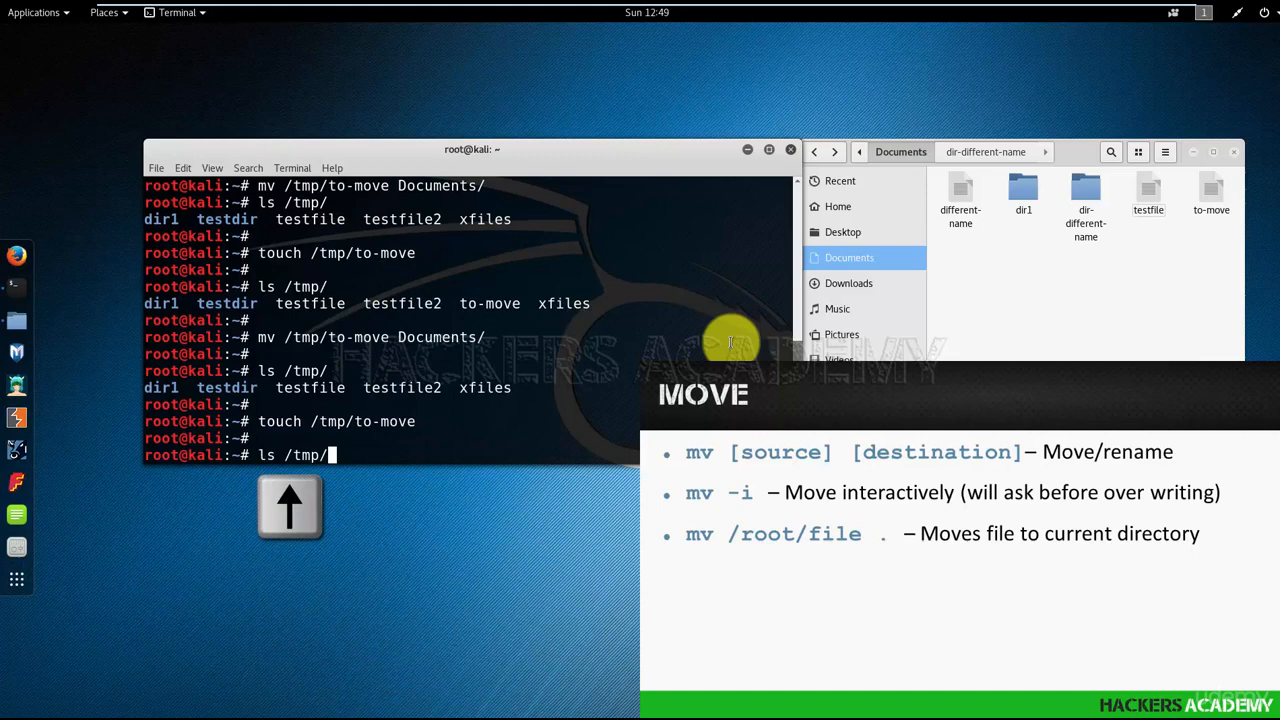
Run mv -i /tmp/to-move Documents/ and answer n to decline overwriting
type("mv /tmp/to-move Documents/")
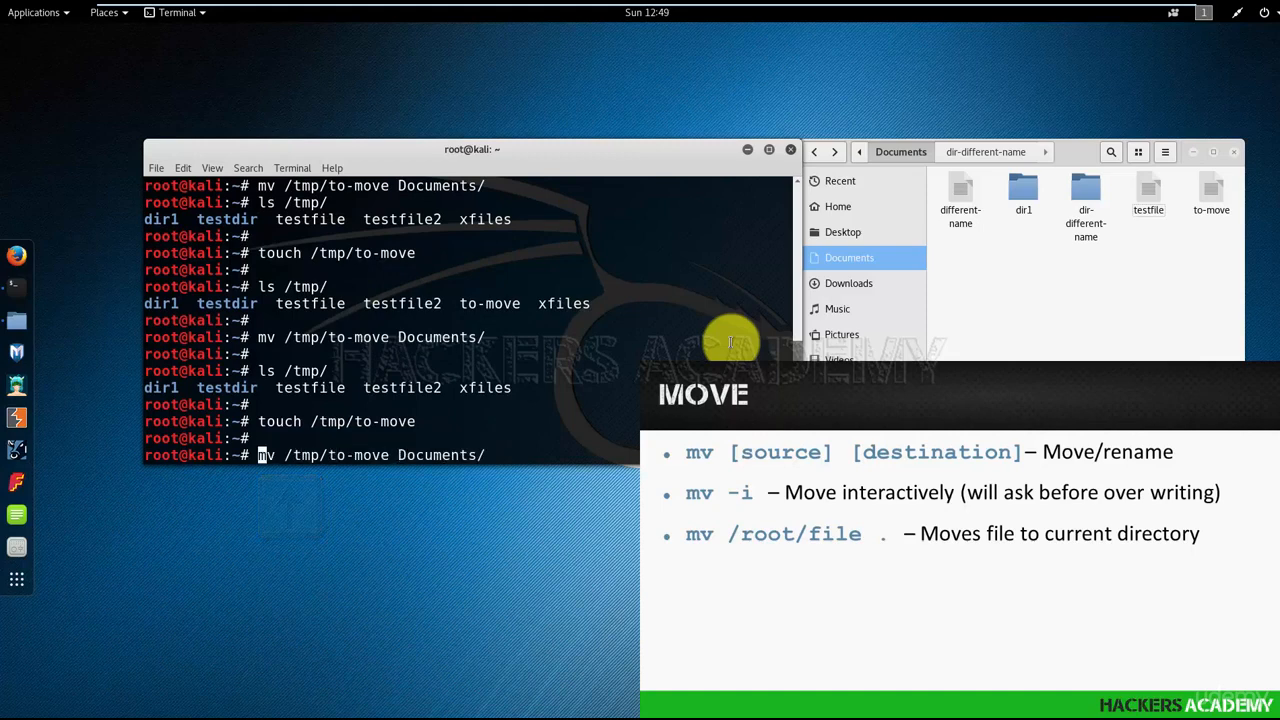
type("-i")
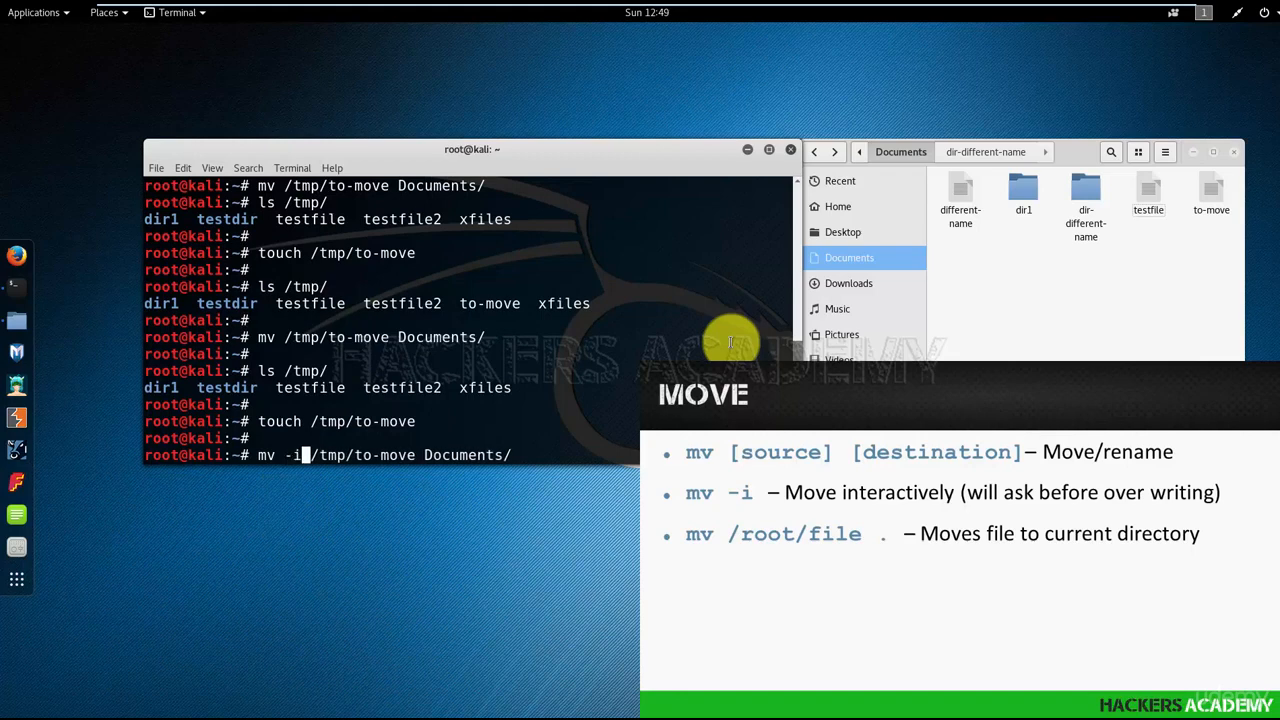
key("Return")
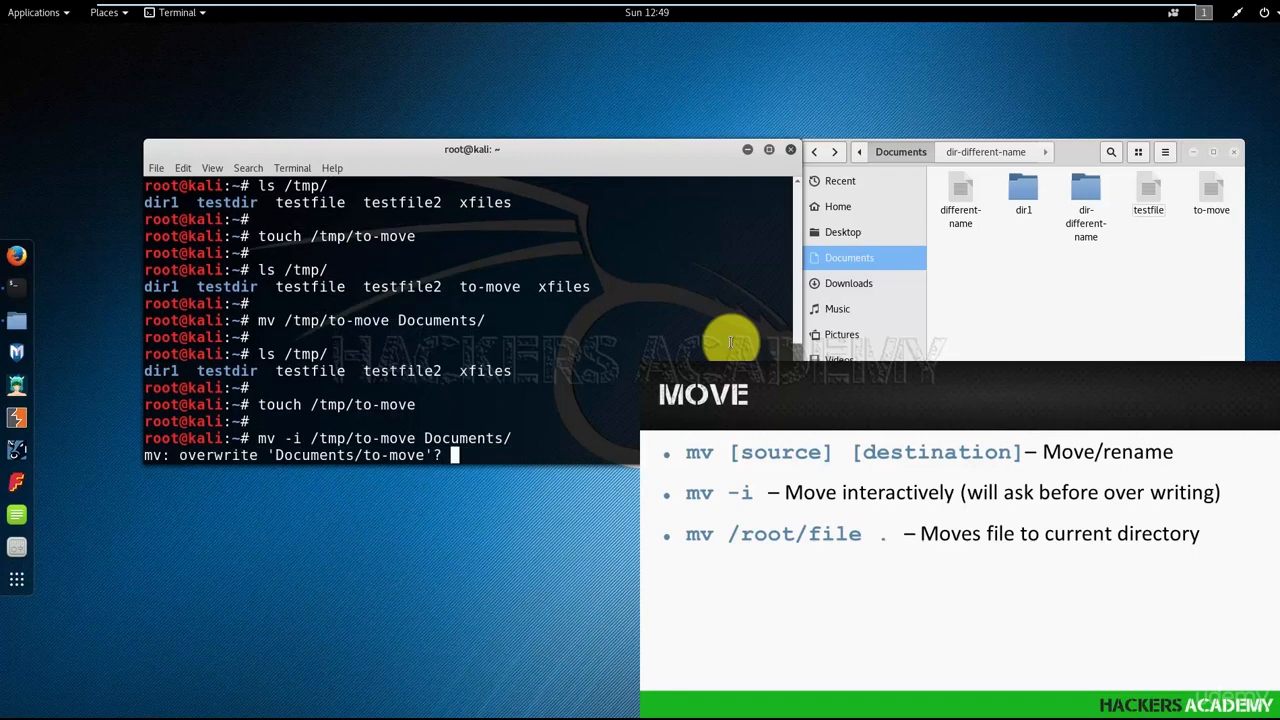
type("n")
type("cd Doc")
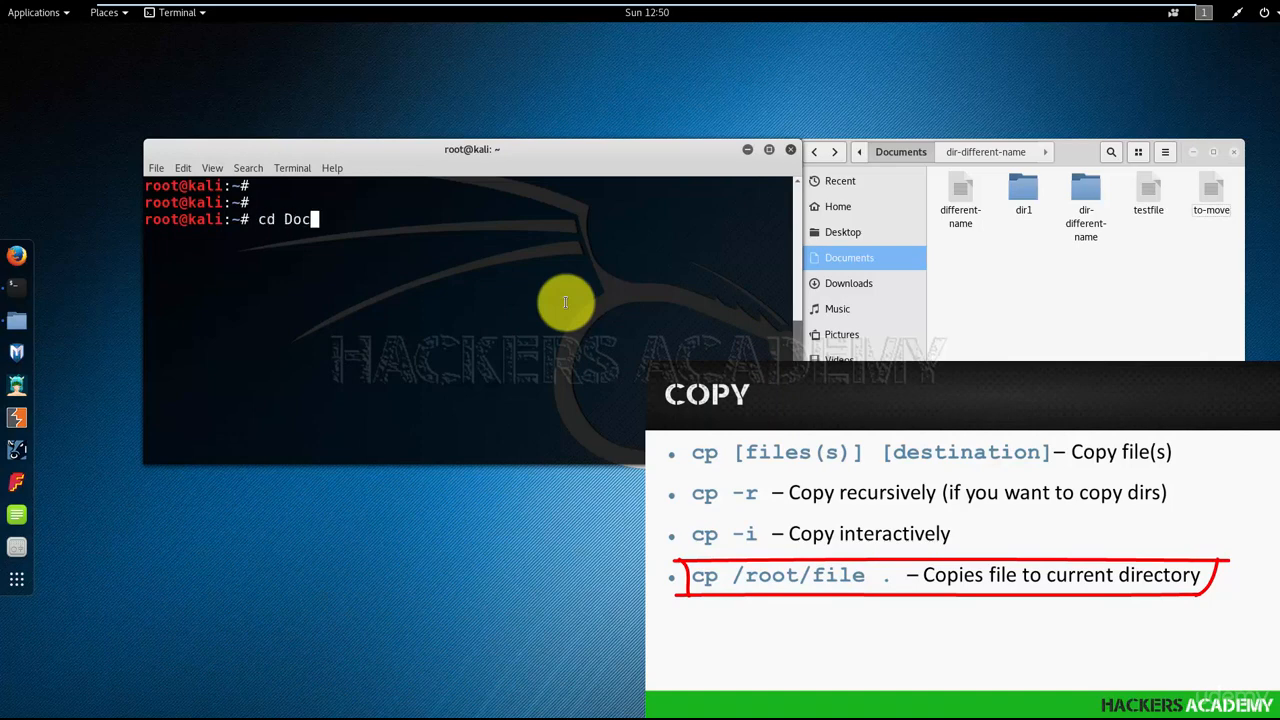
Change into Documents and copy /tmp/xfiles to ~/Documents/ with cp
key("Return")
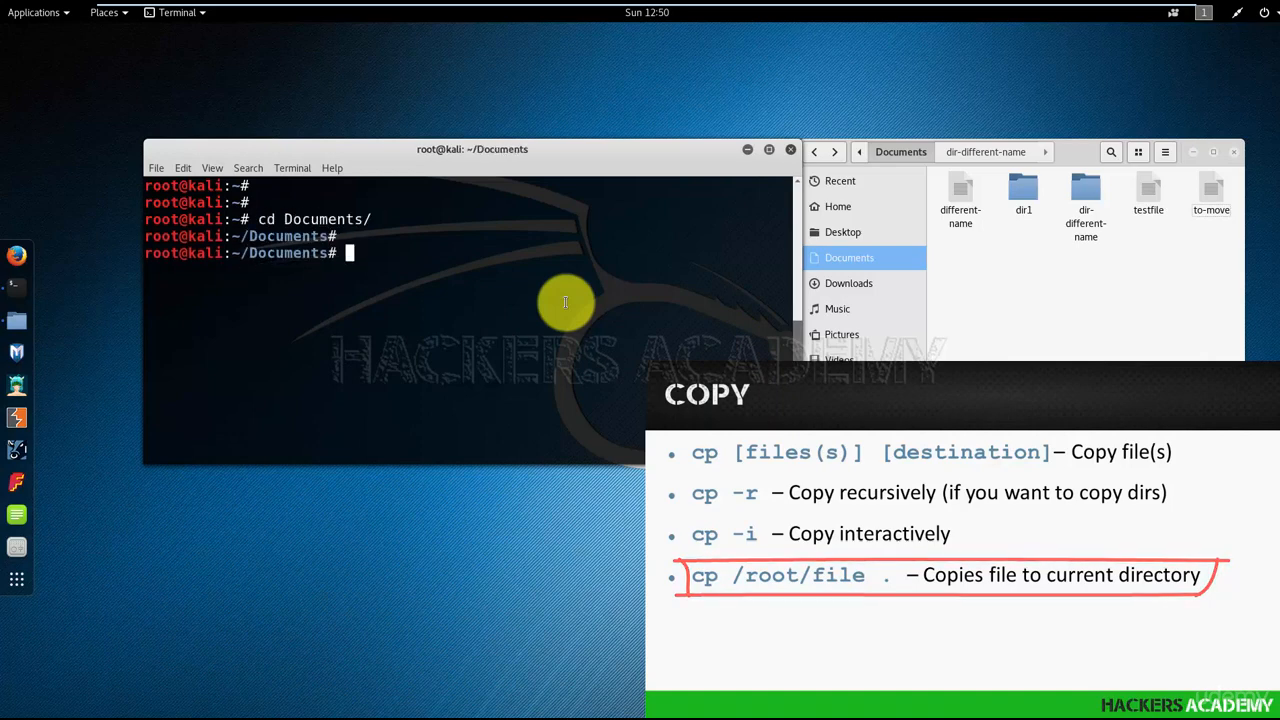
type("cp /tmp/")
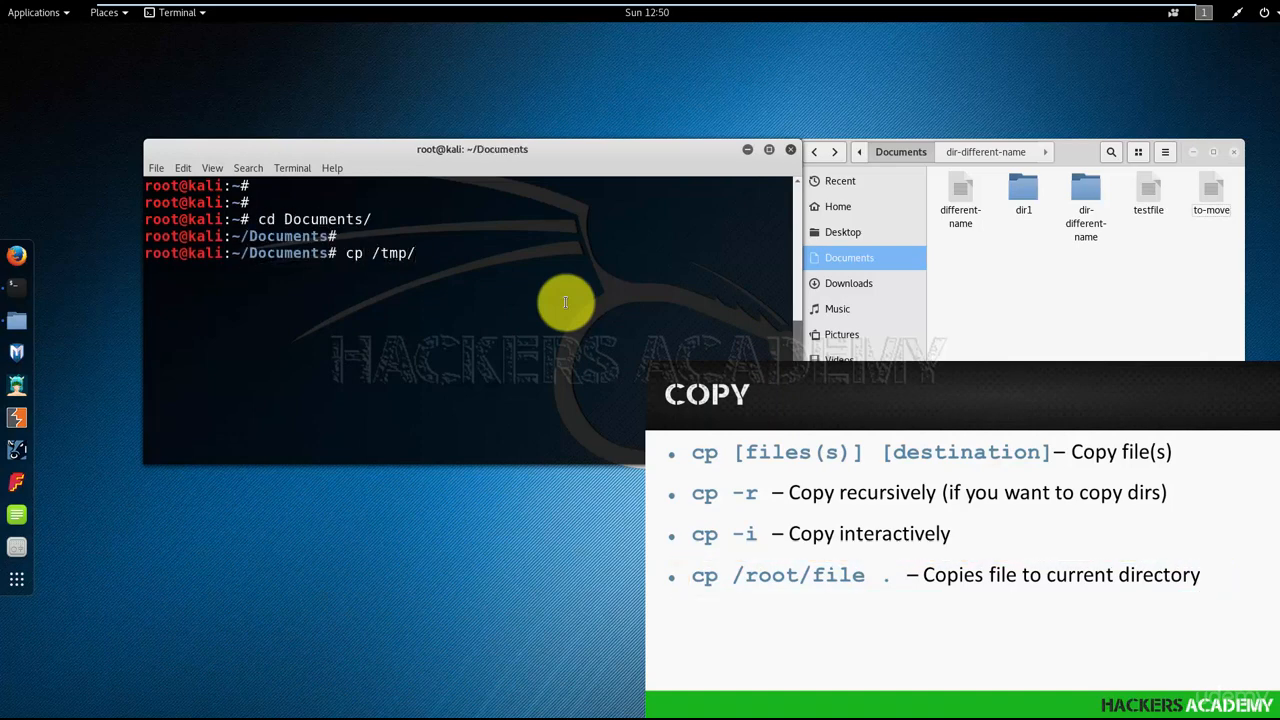
type("xfiles")
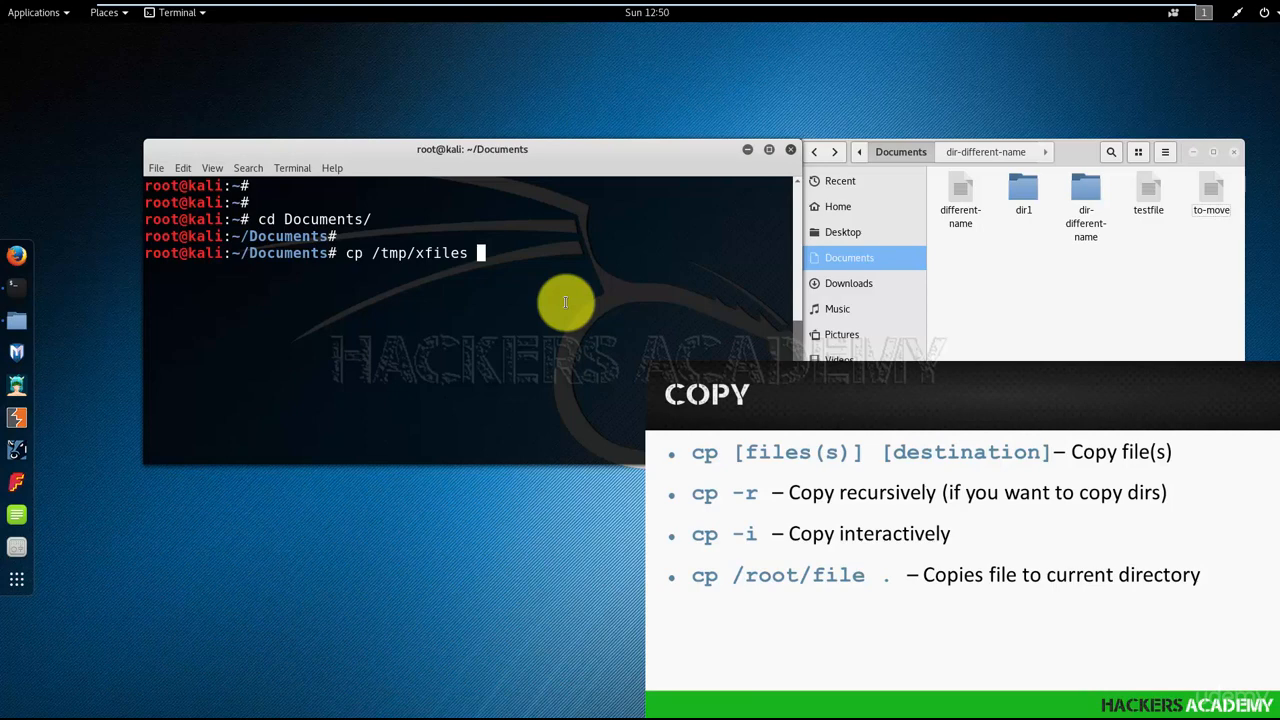
type("-")
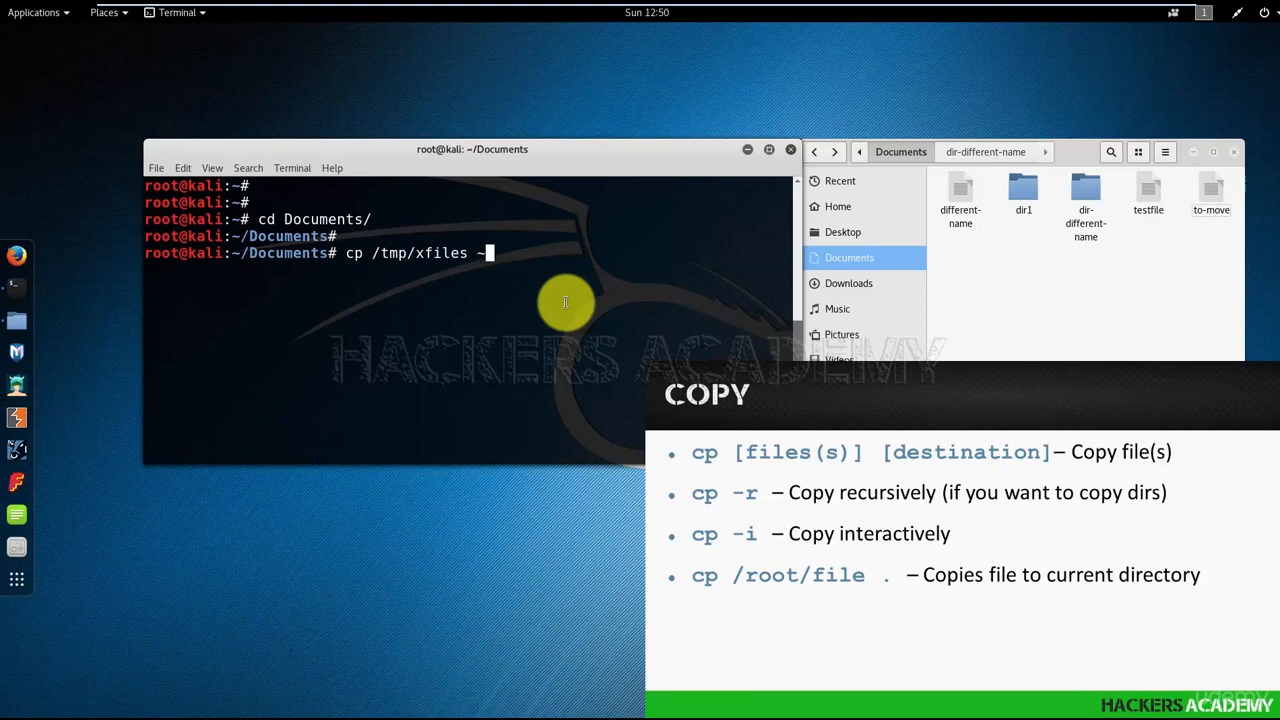
type("/Documents/")
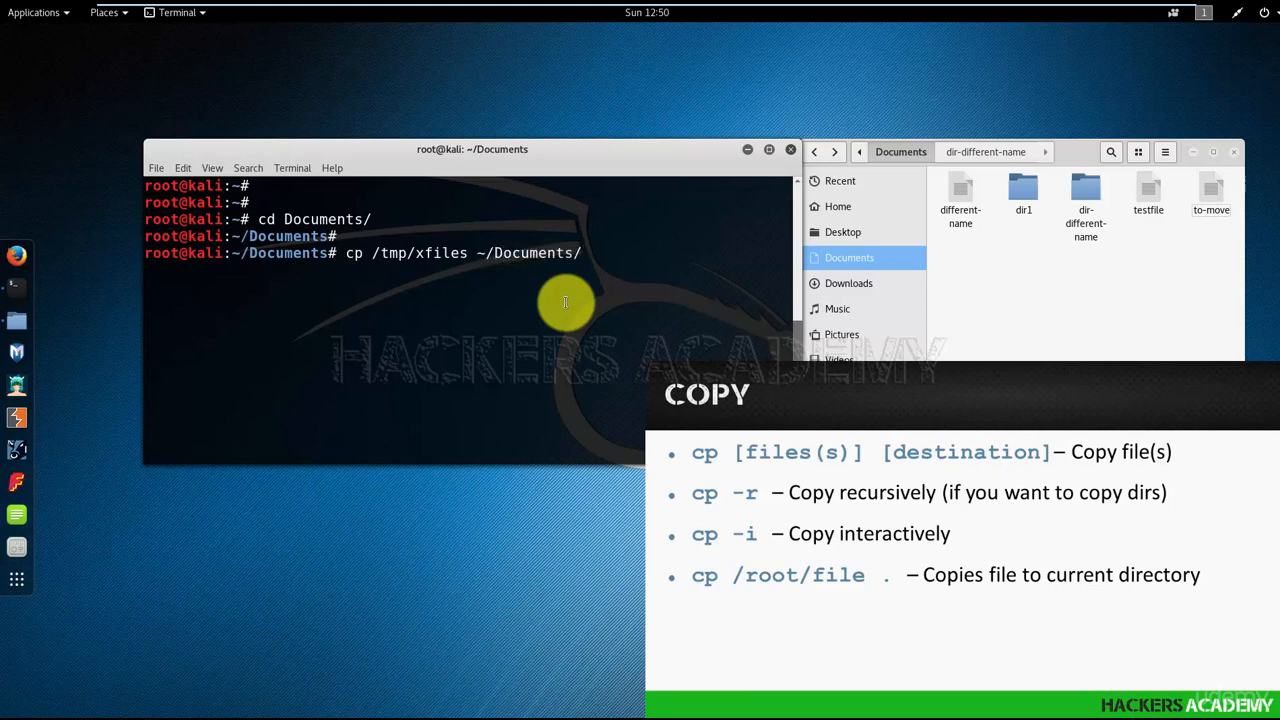
key("Return")
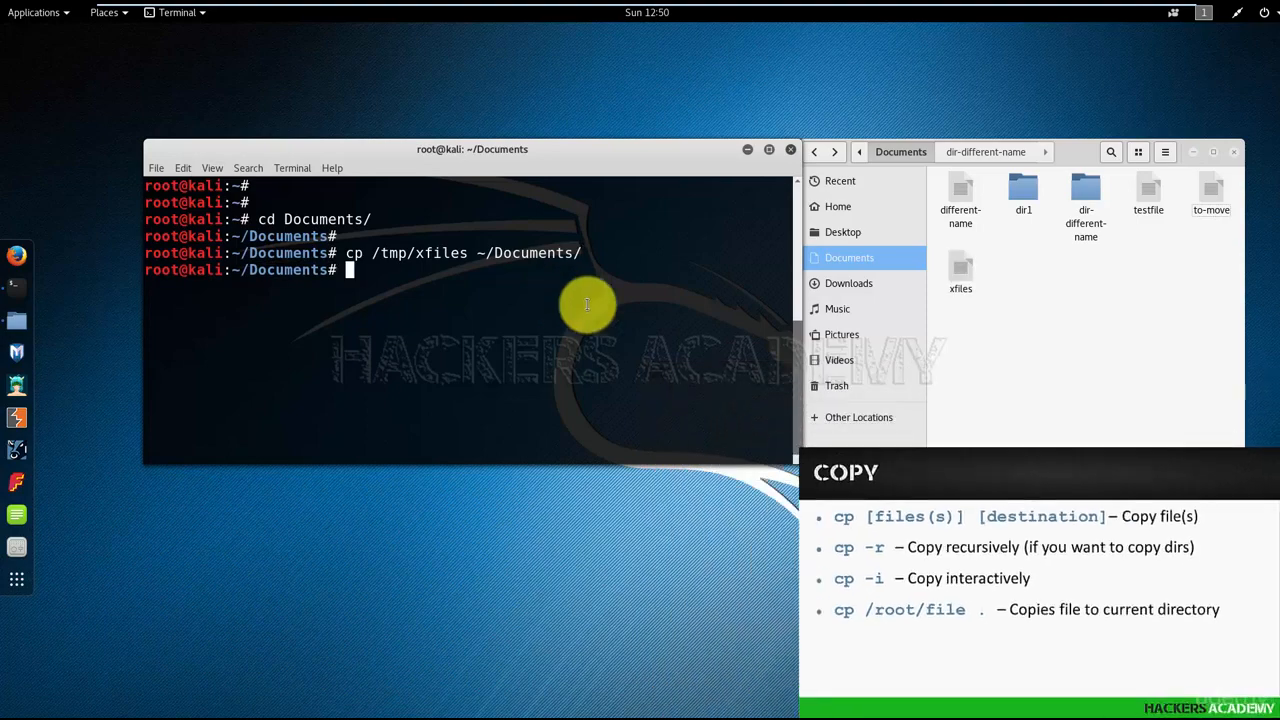
Send the xfiles copy in Documents to the Trash from Files
left_click(960, 275)
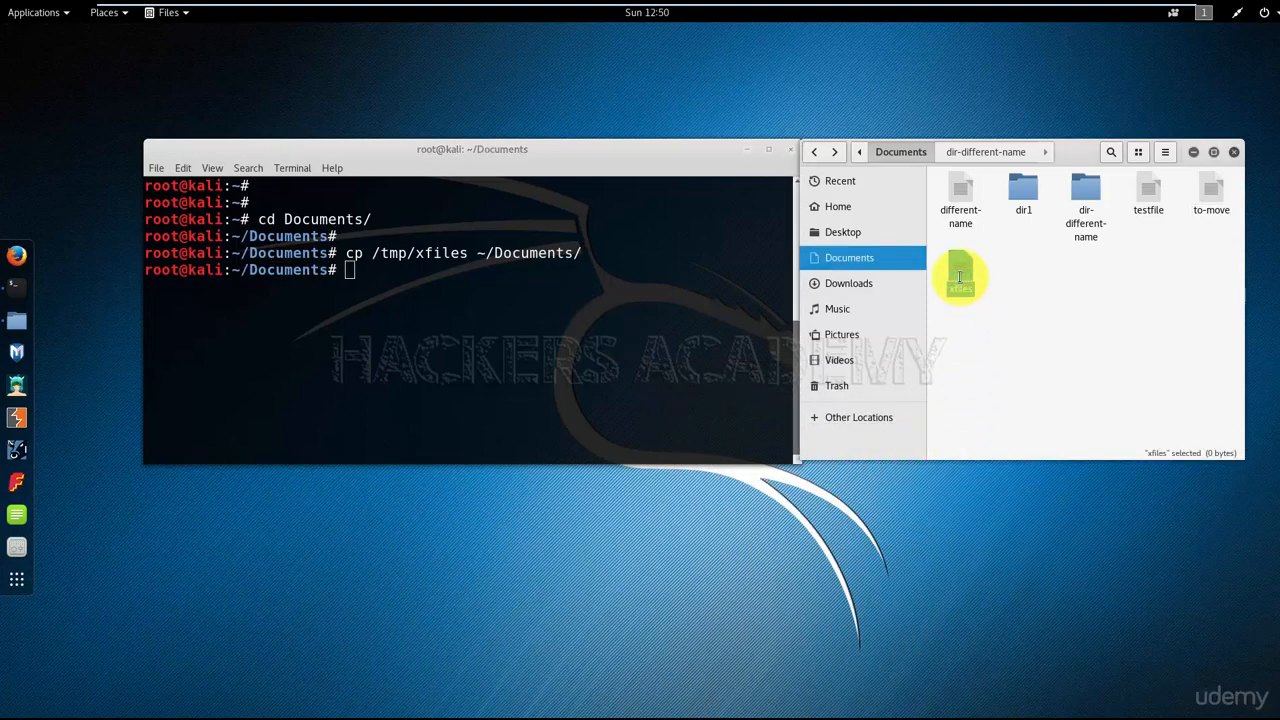
right_click(960, 278)
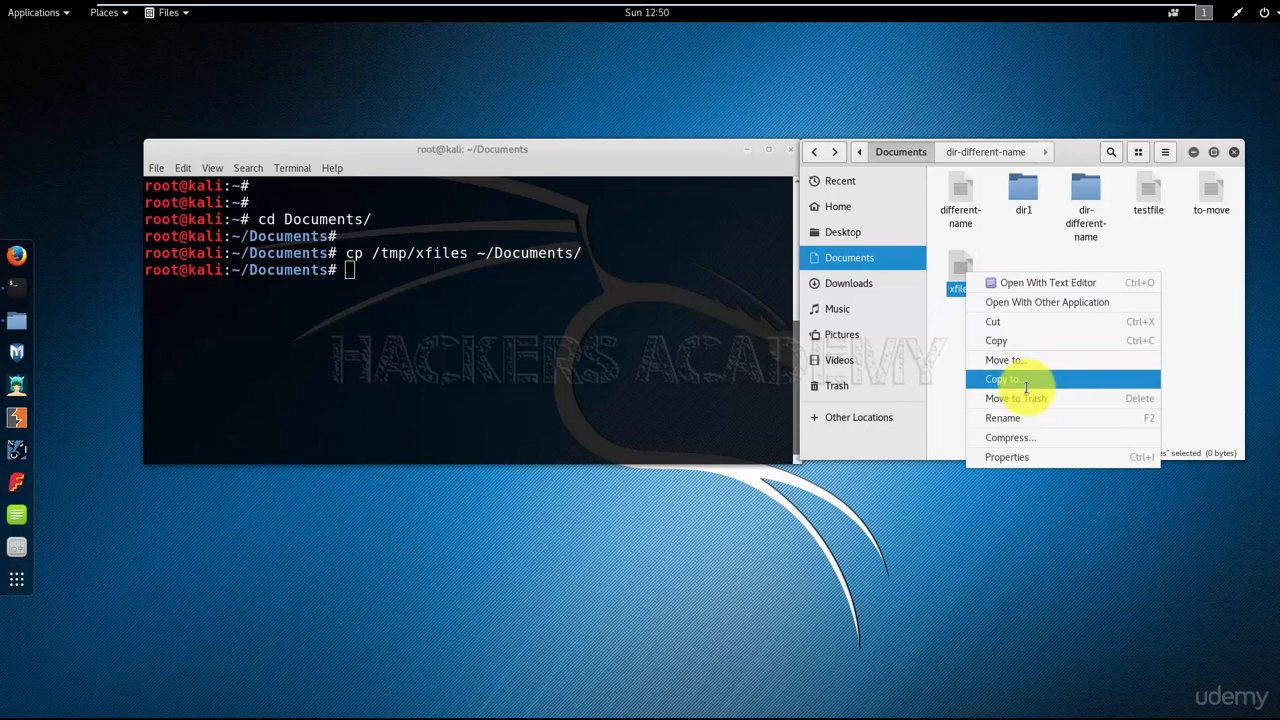
left_click(1015, 398)
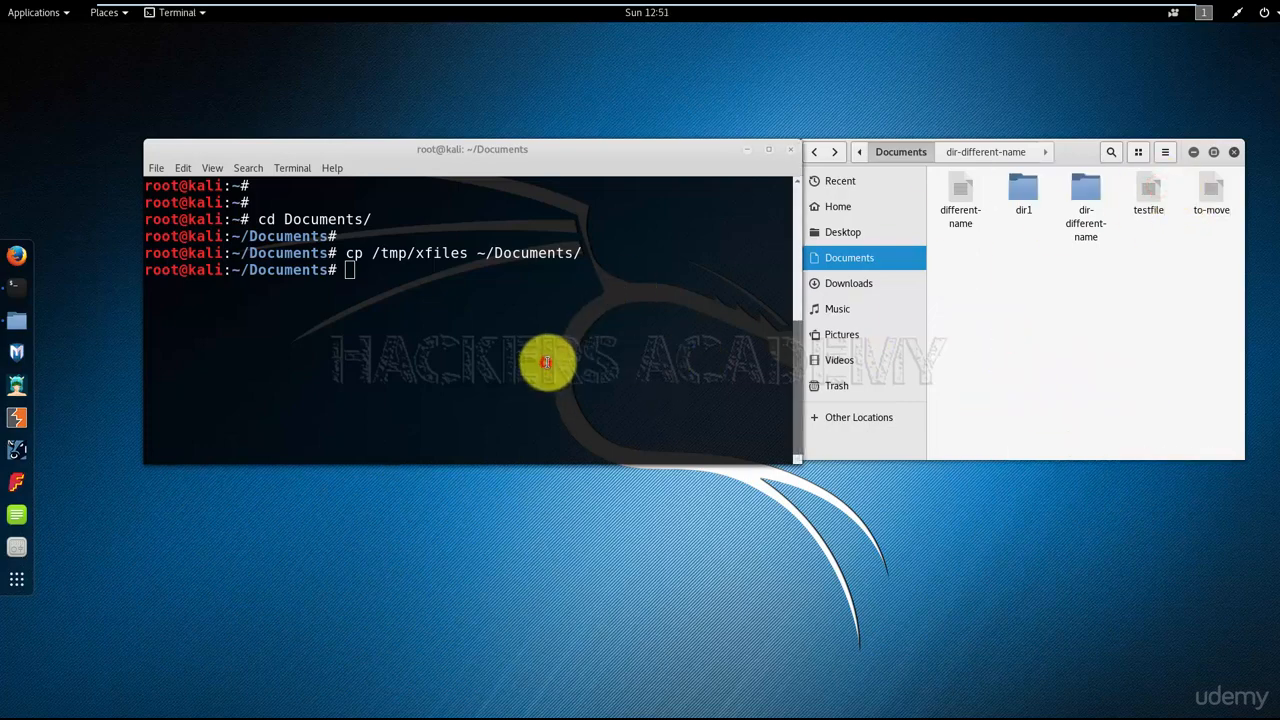
key("Return")
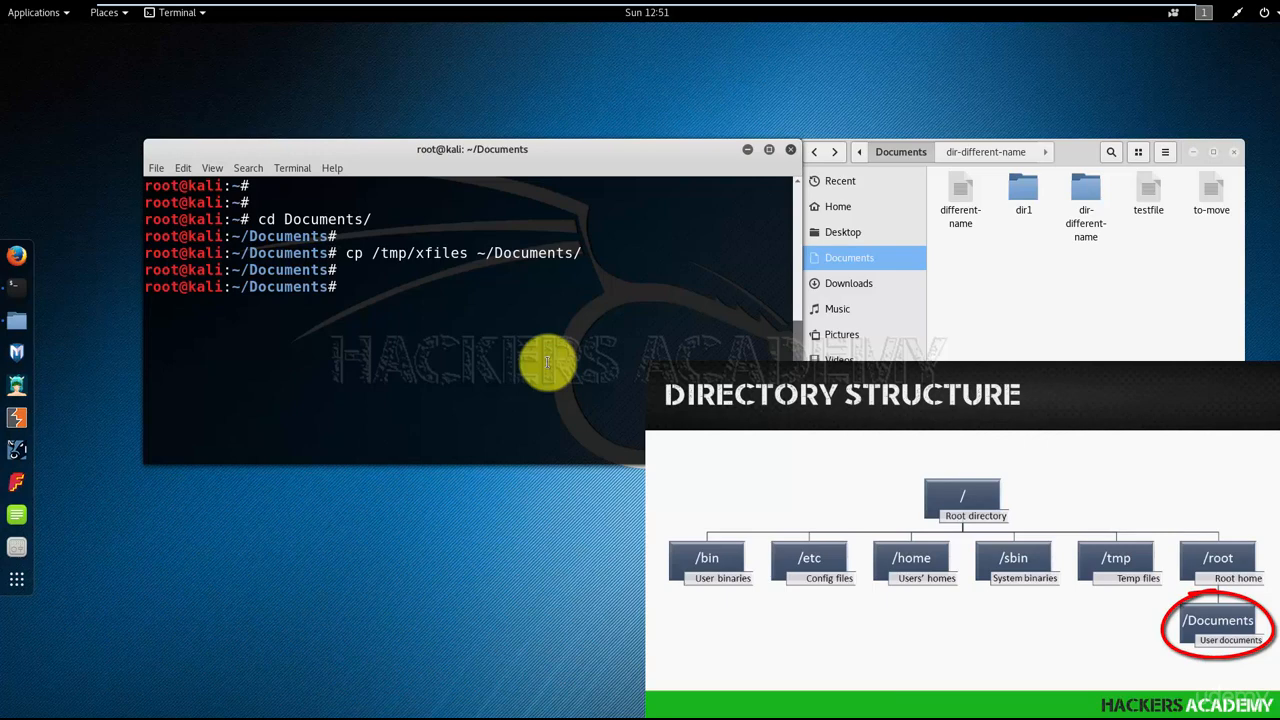
Copy /tmp/xfiles into the current folder with cp /tmp/xfiles
type("cp")
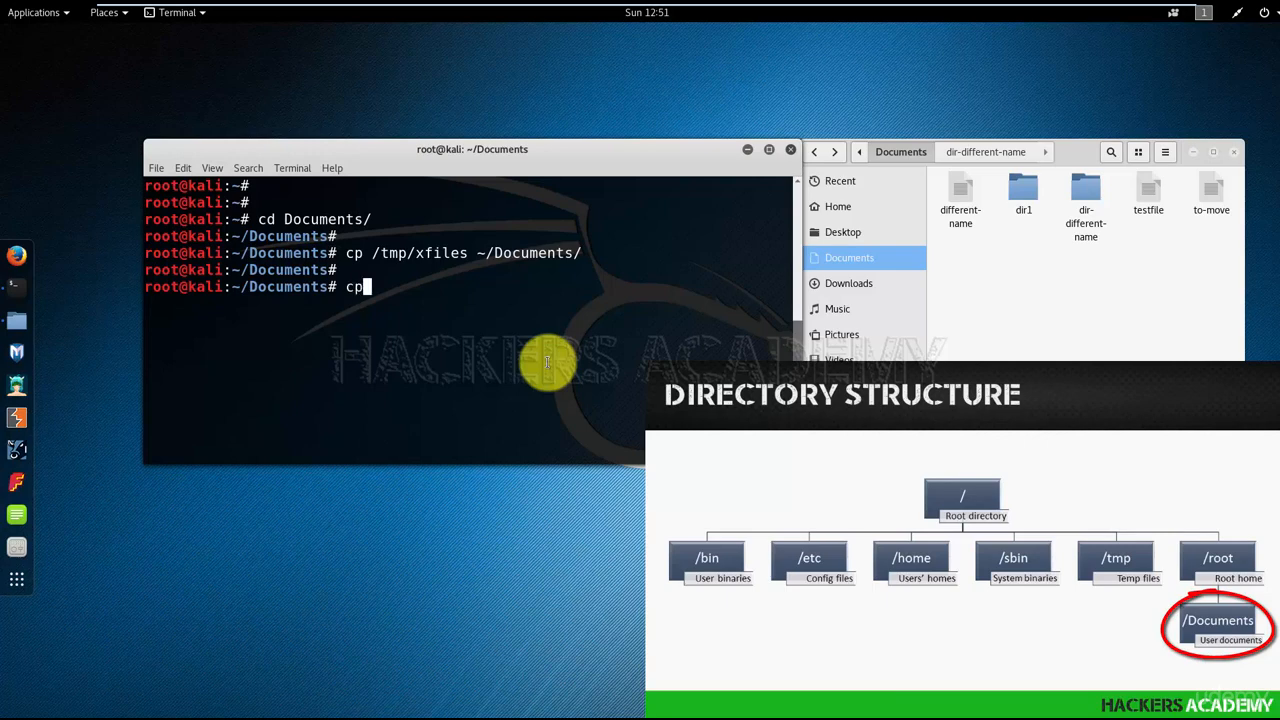
type("/tmp/xfiles")
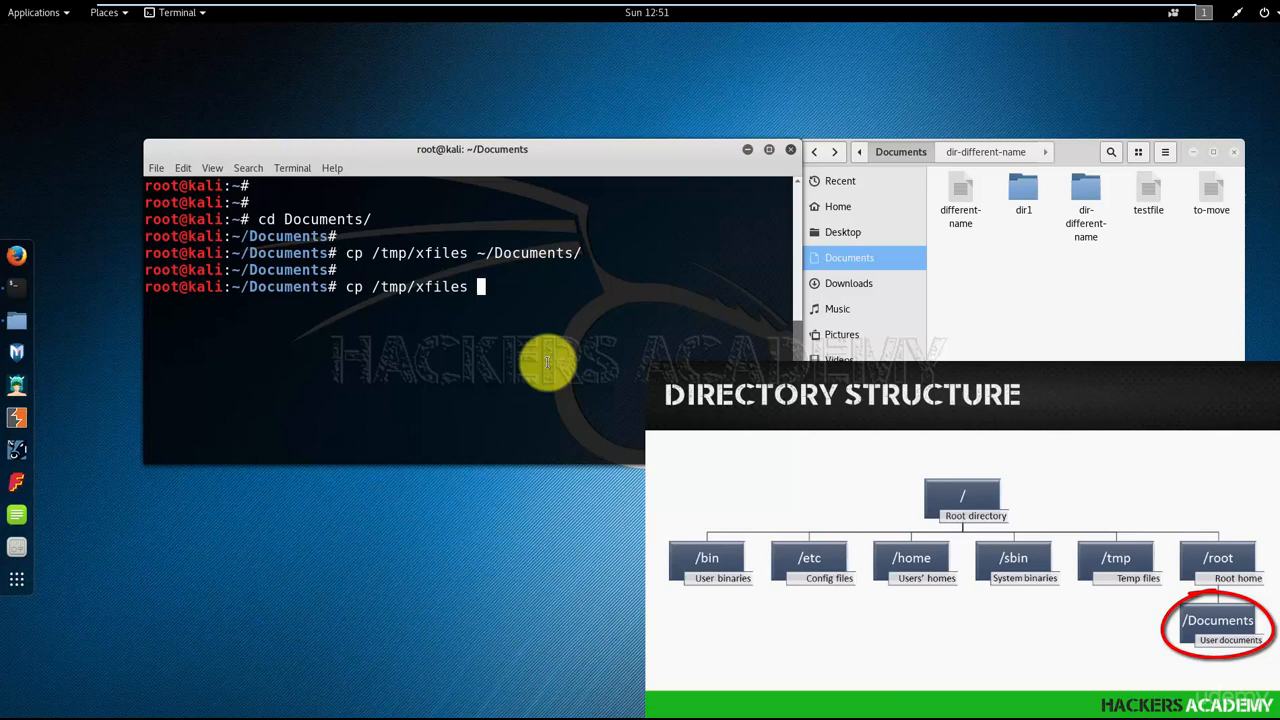
type(".")
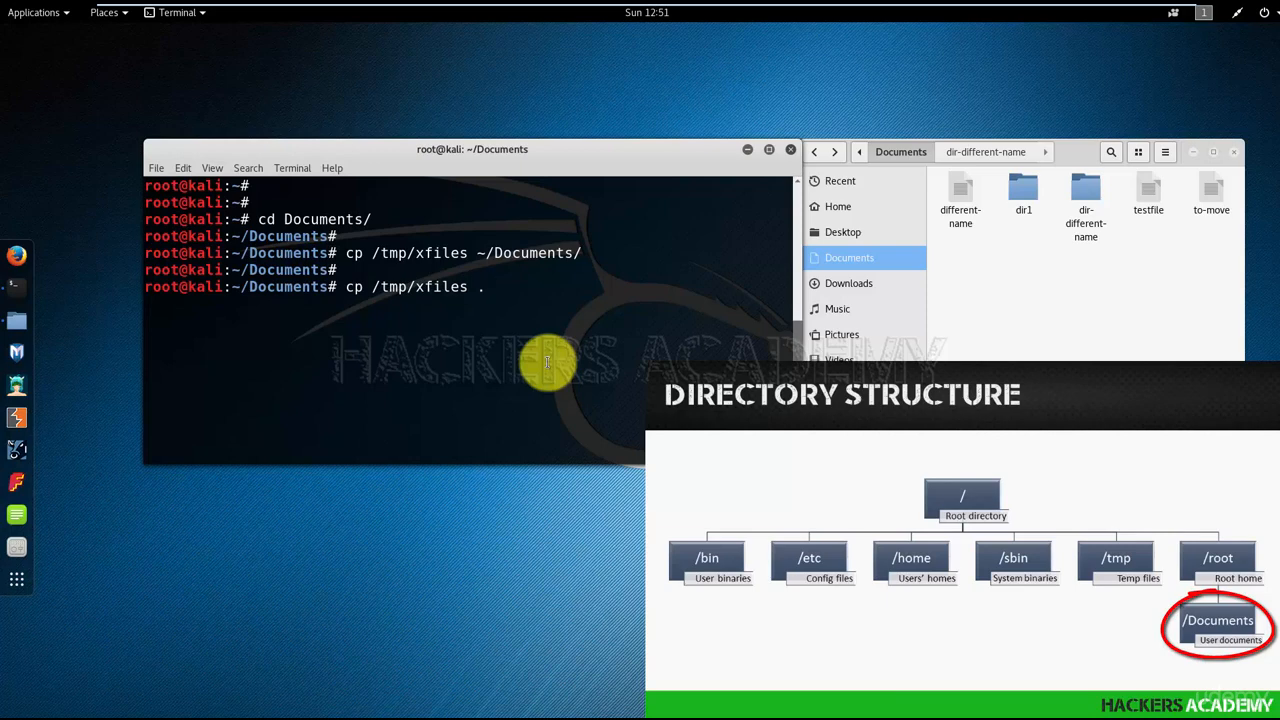
key("Return")
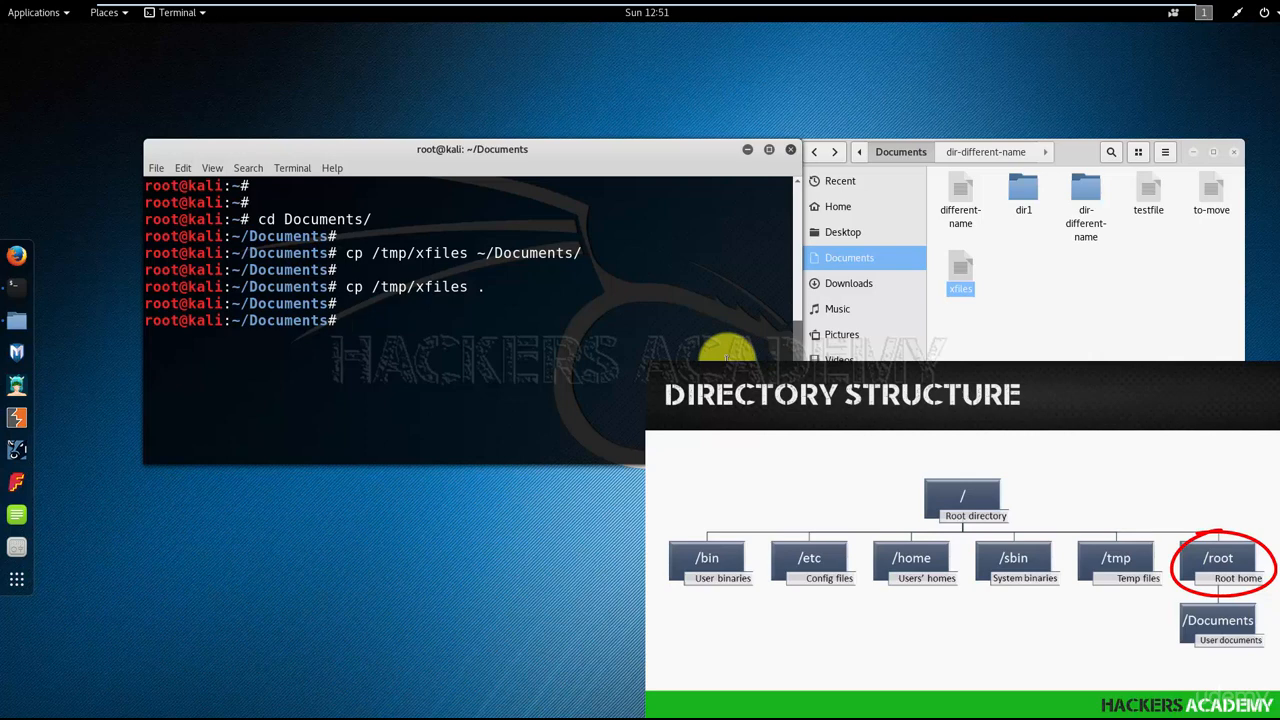
Copy /tmp/xfiles into the parent folder with cp /tmp/xfiles .
type("cp /tmp/xfiles ..")
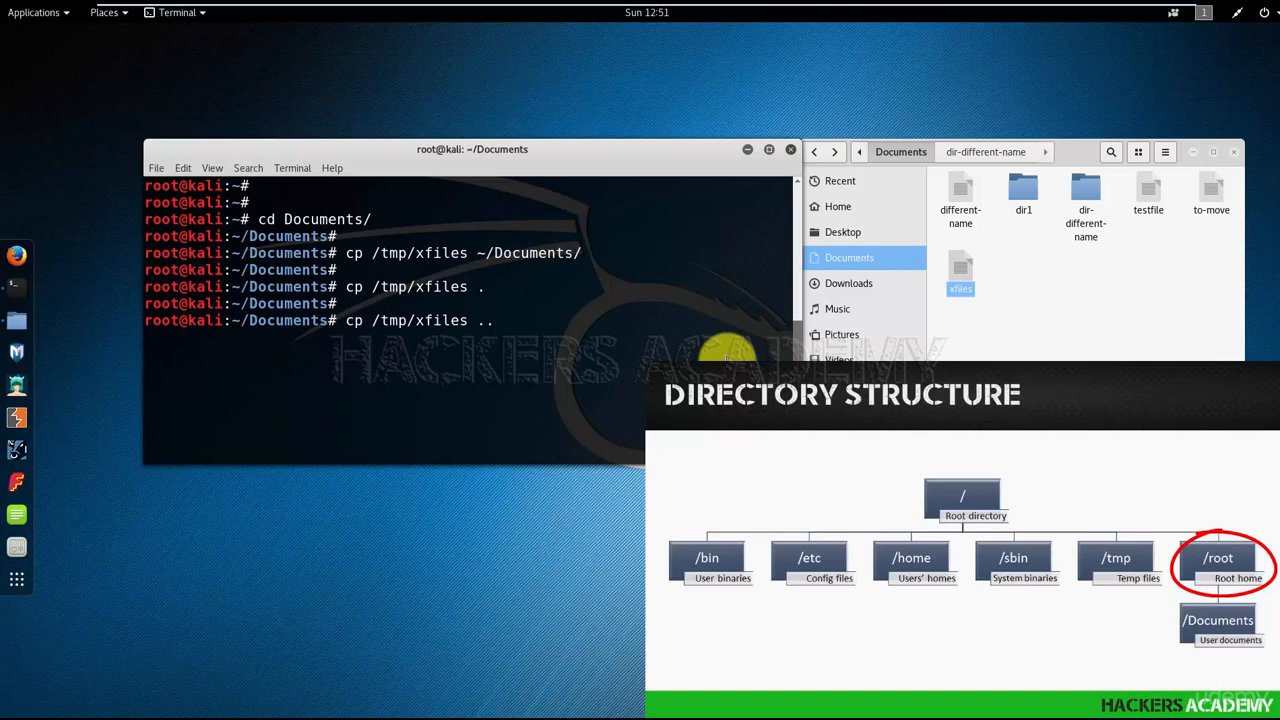
key("Return")
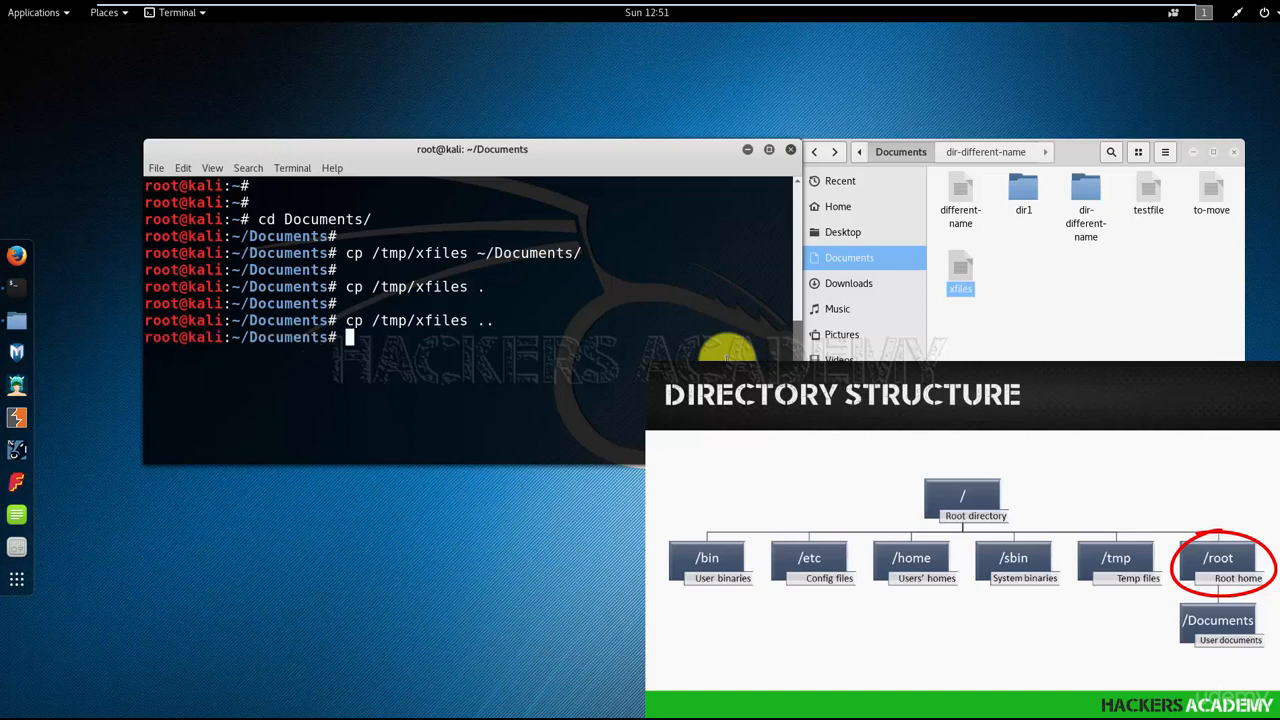